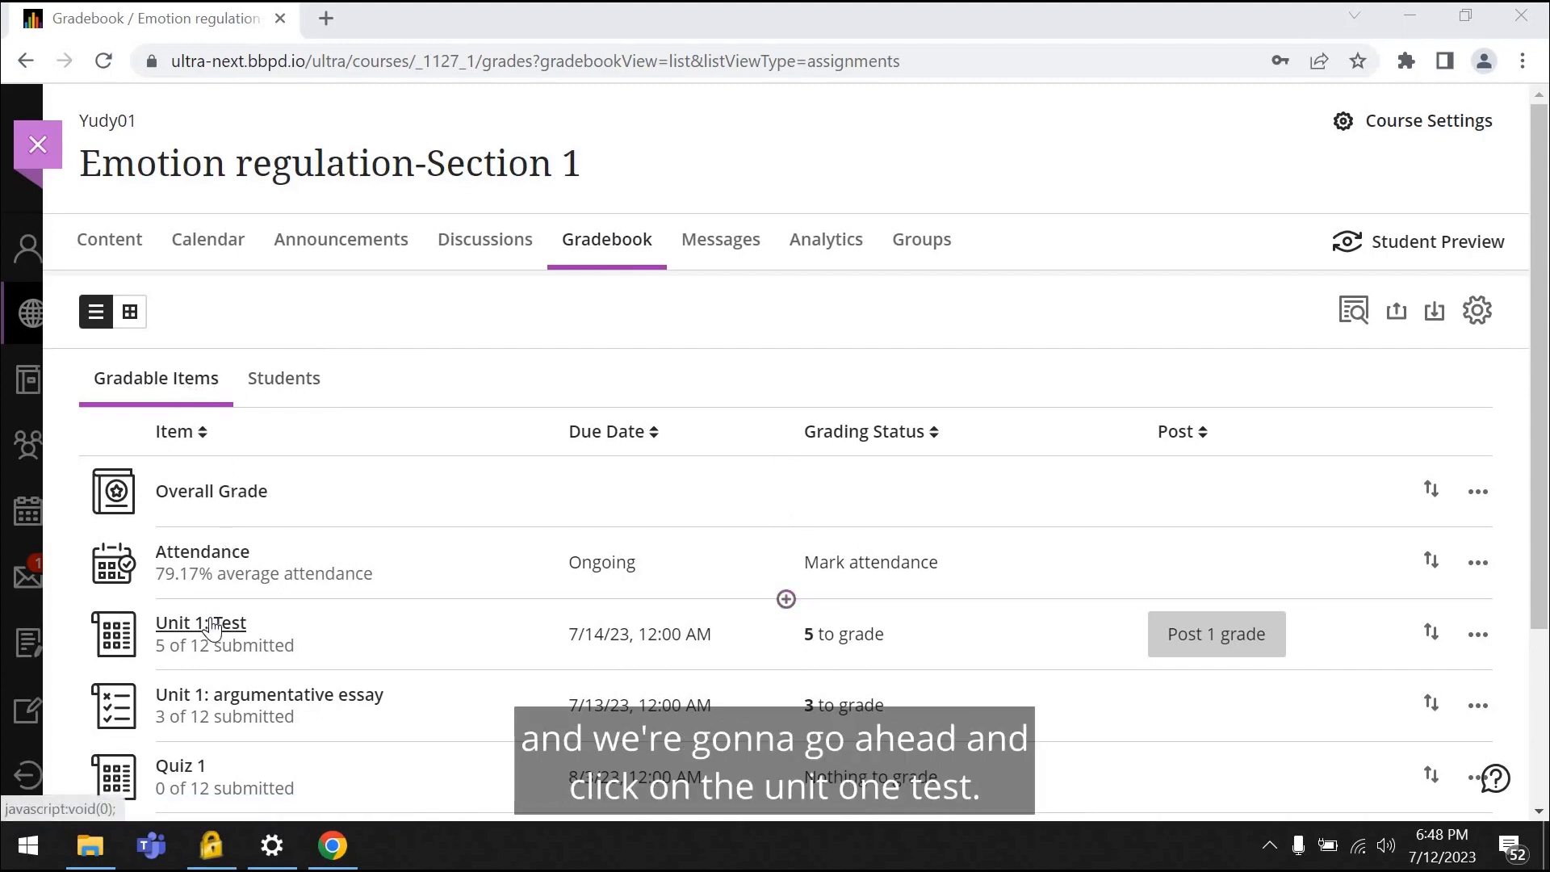
left_click(200, 623)
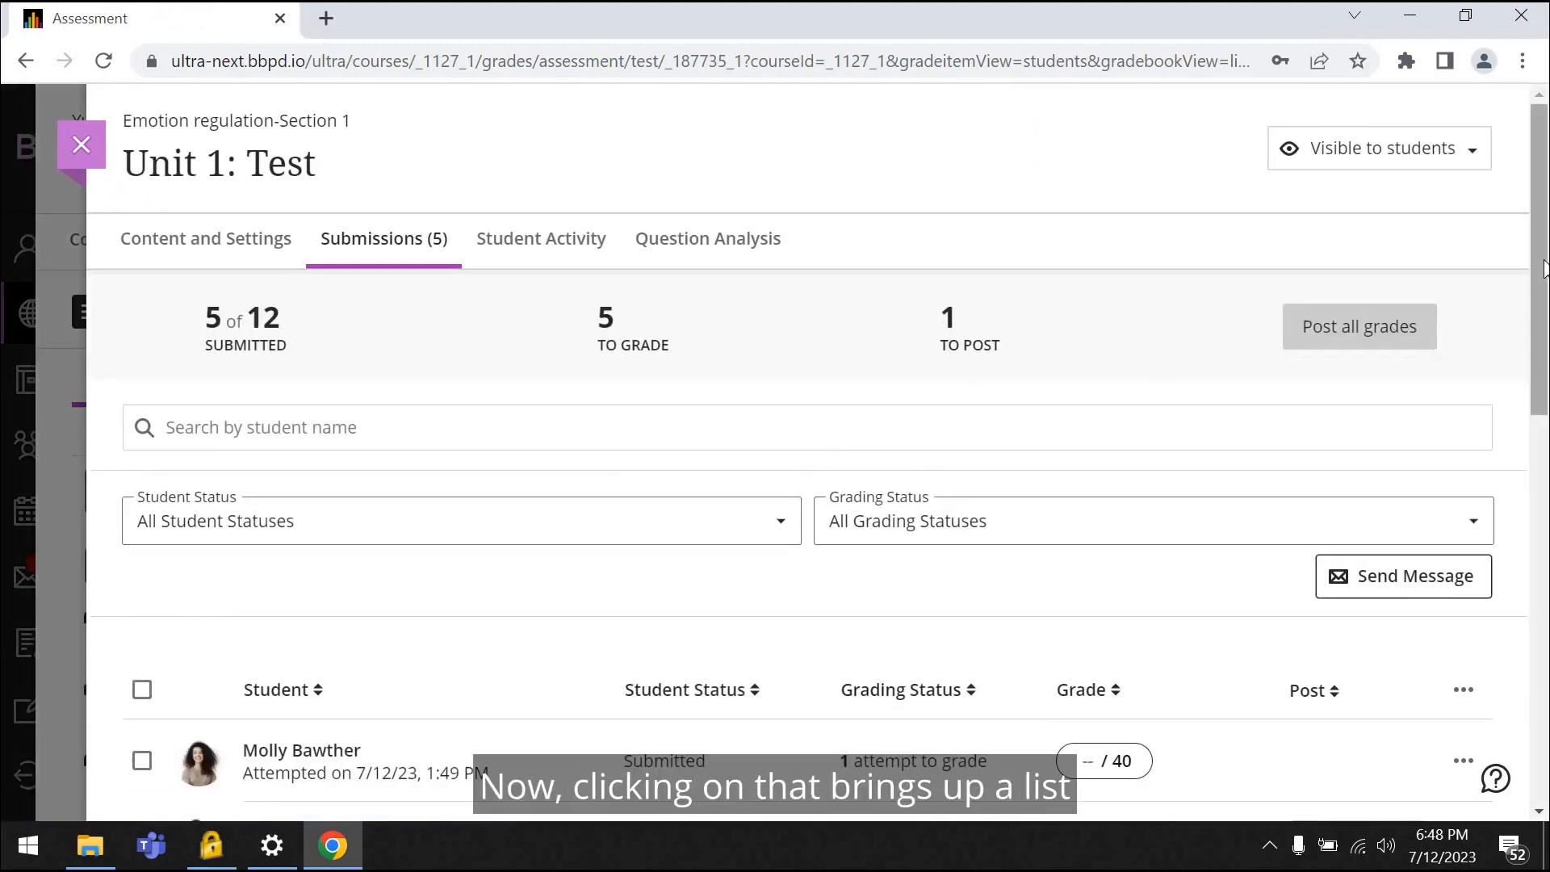
scroll("down", 3)
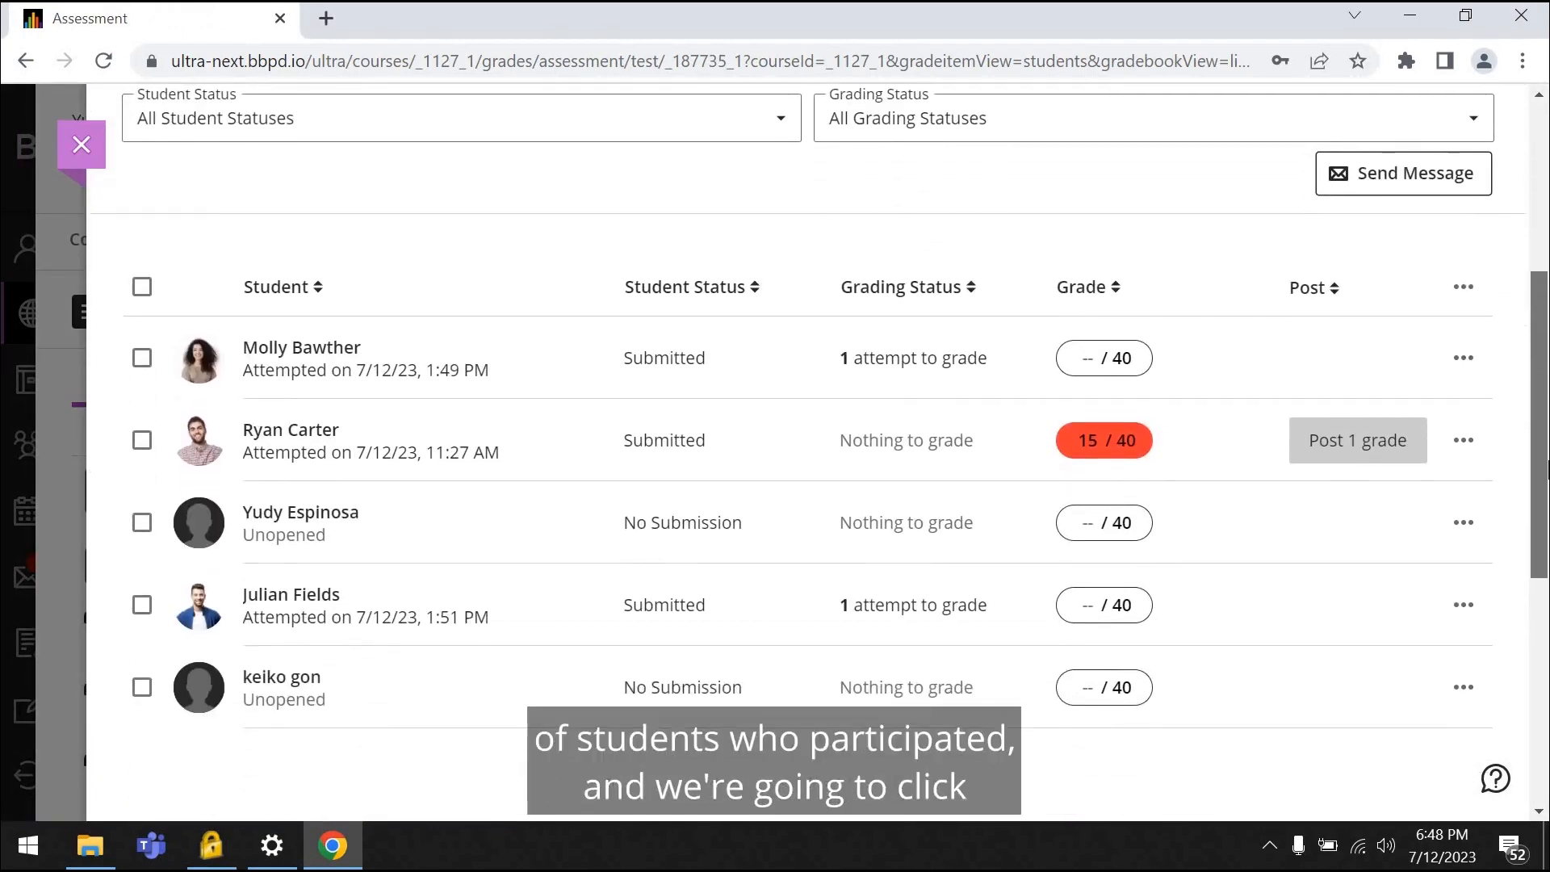
scroll("down", 3)
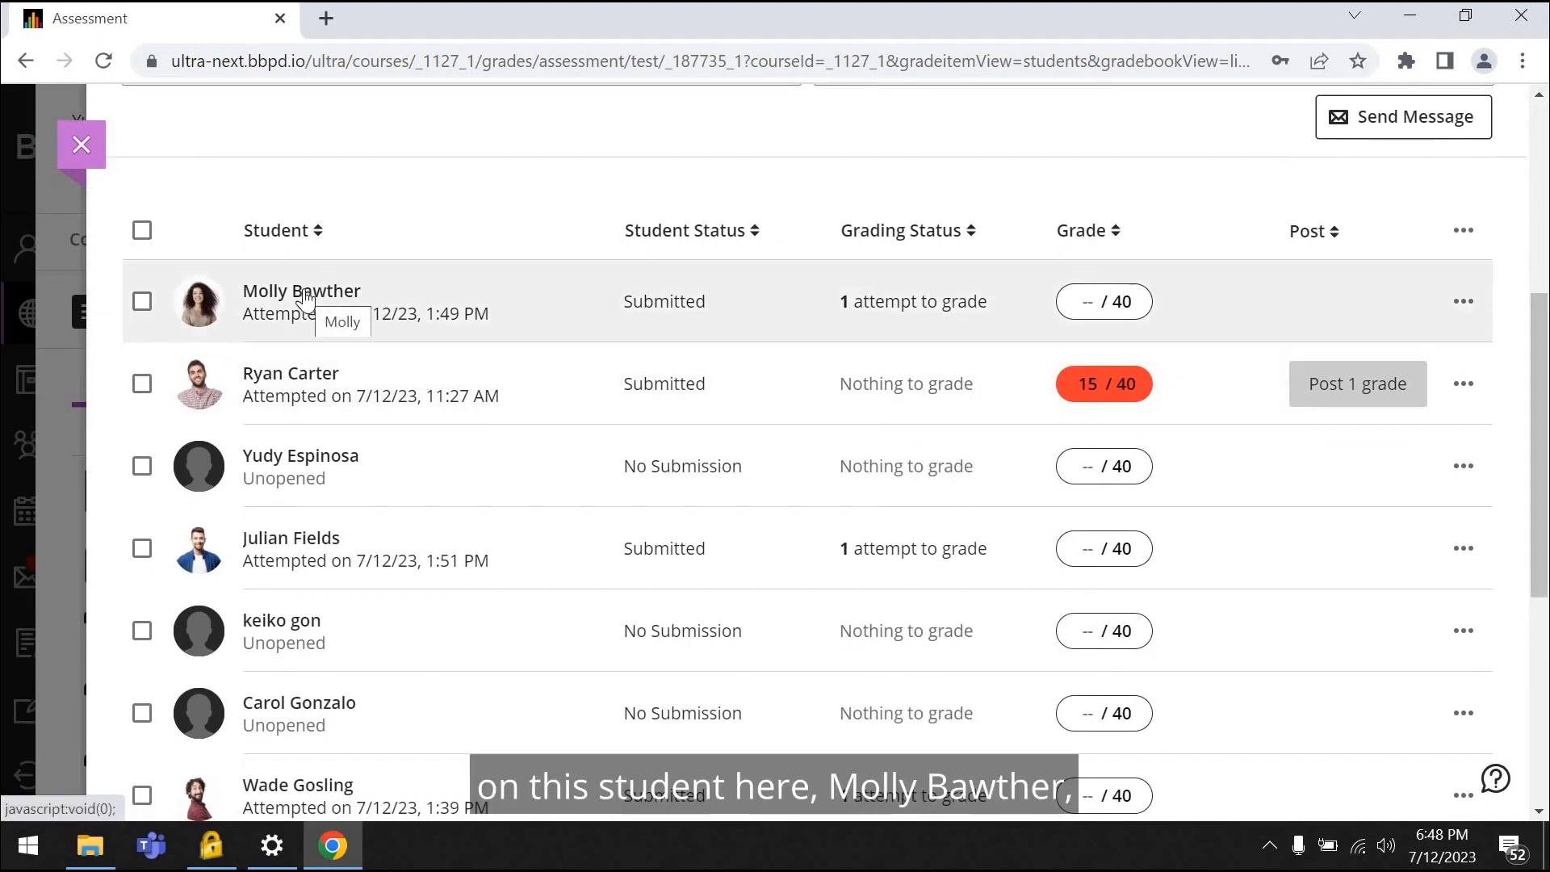
left_click(300, 290)
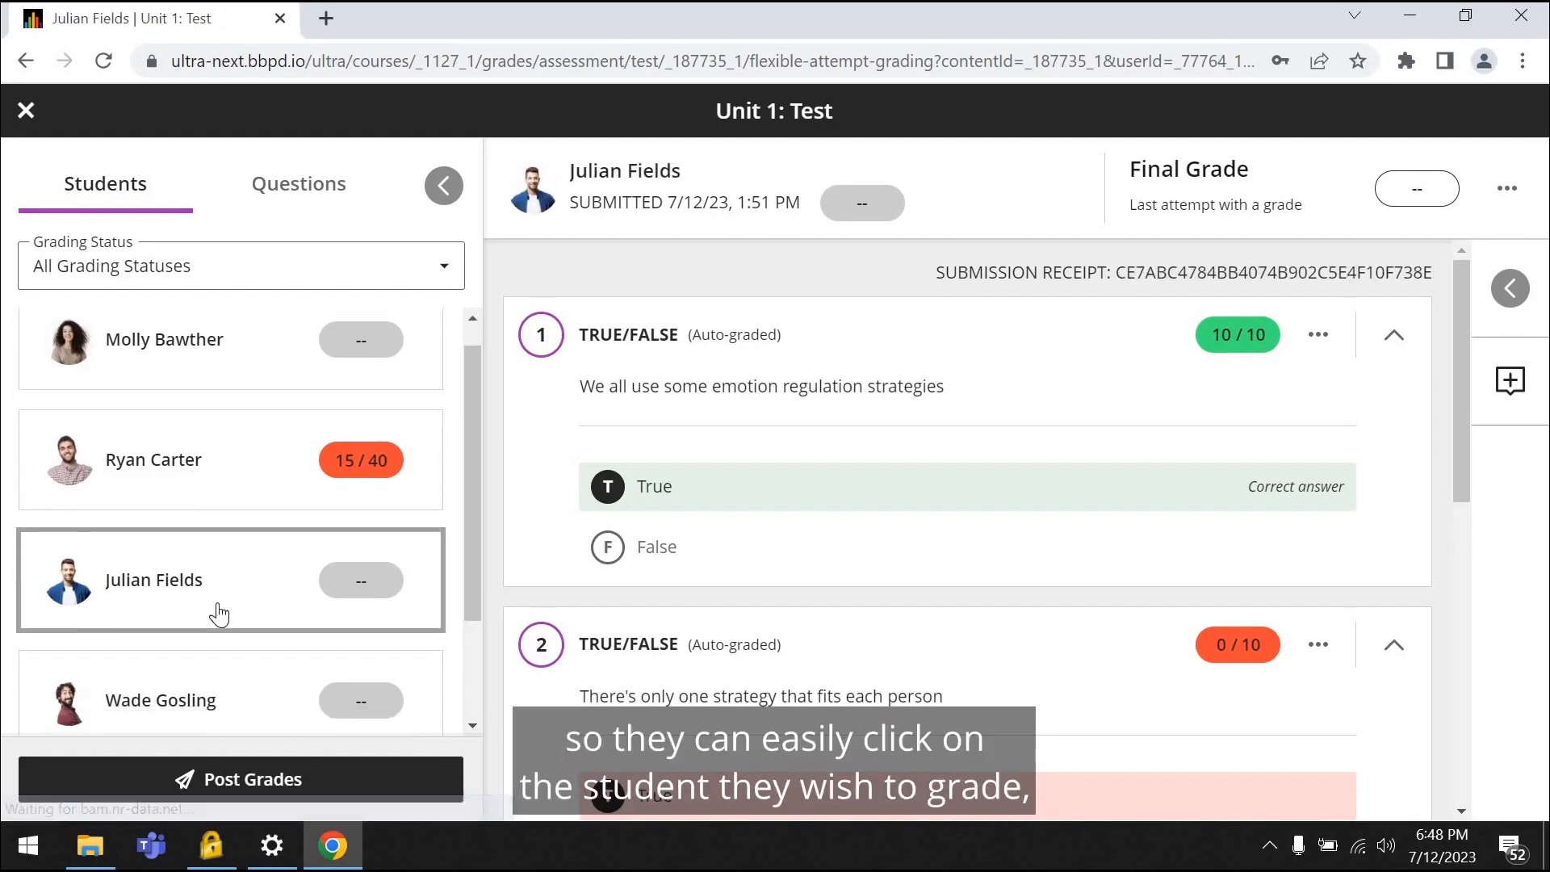
left_click(229, 579)
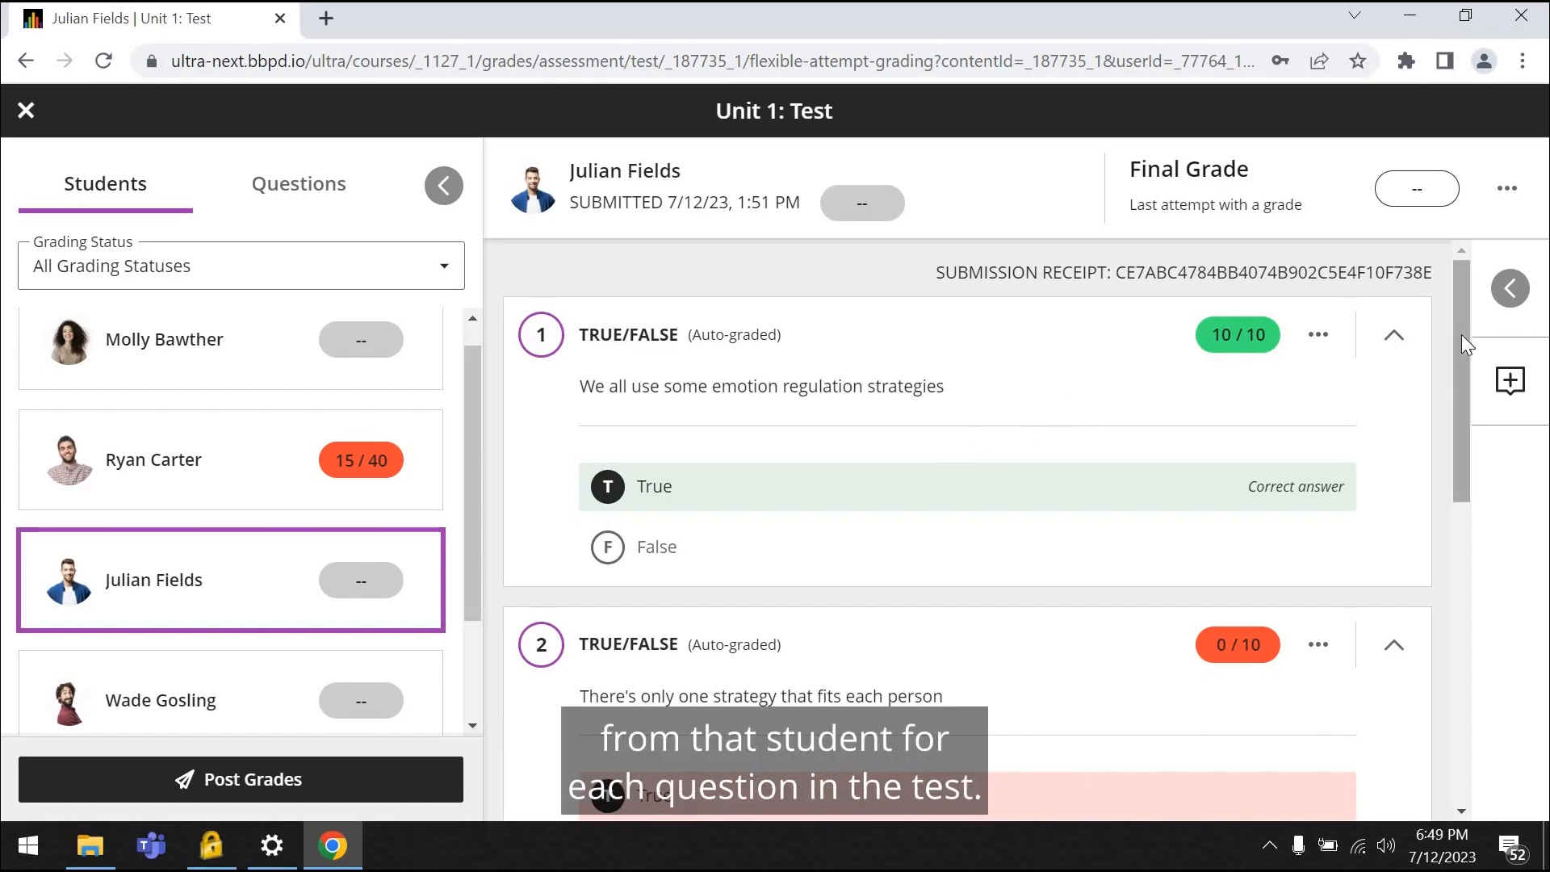
scroll("down", 3)
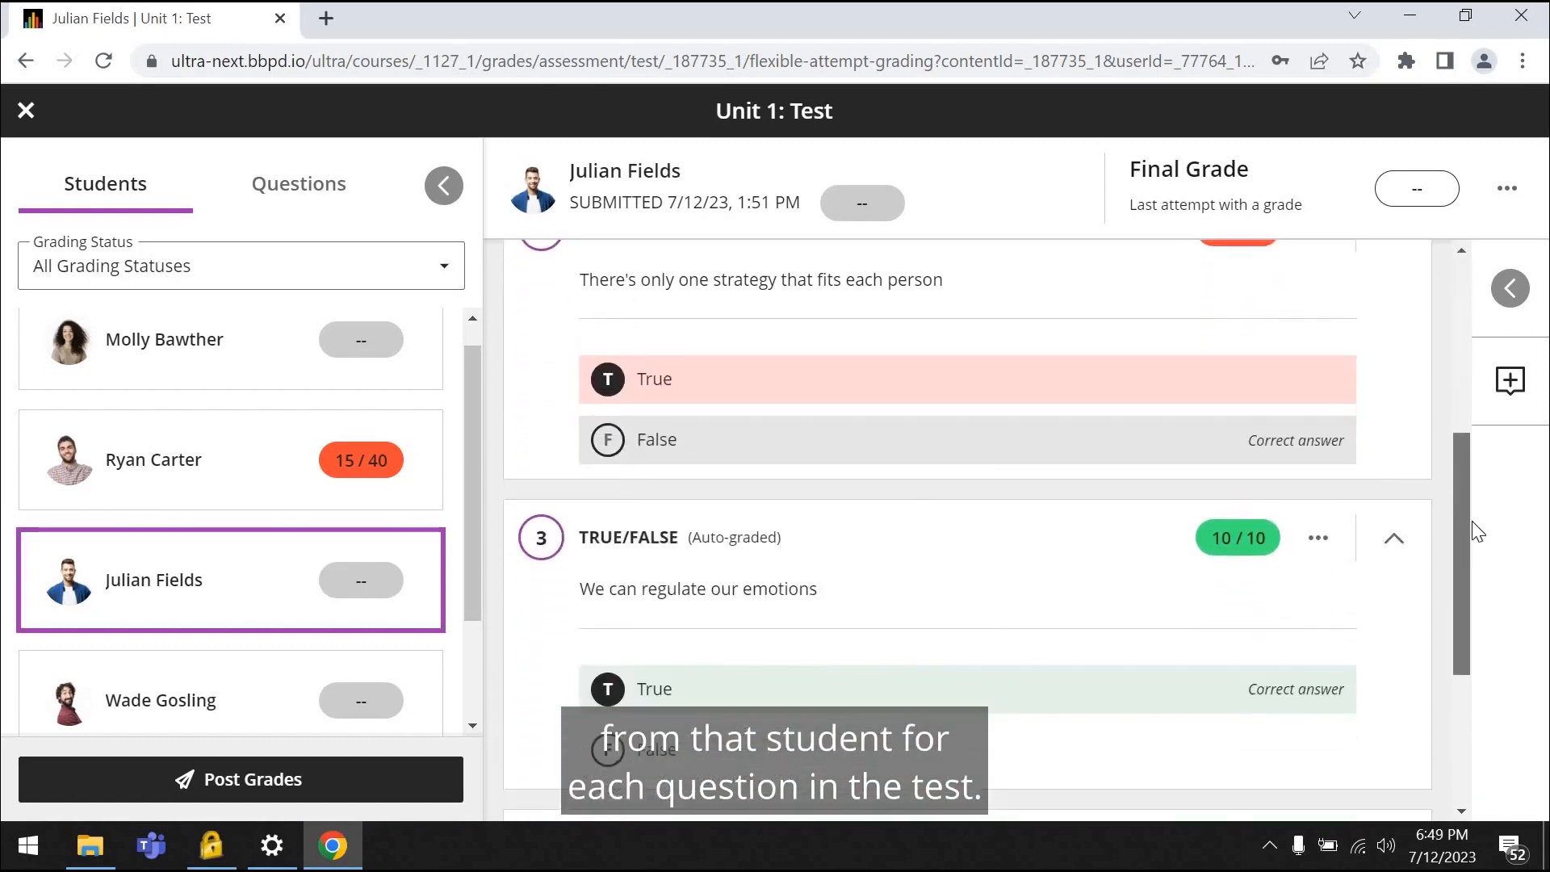
scroll("down", 3)
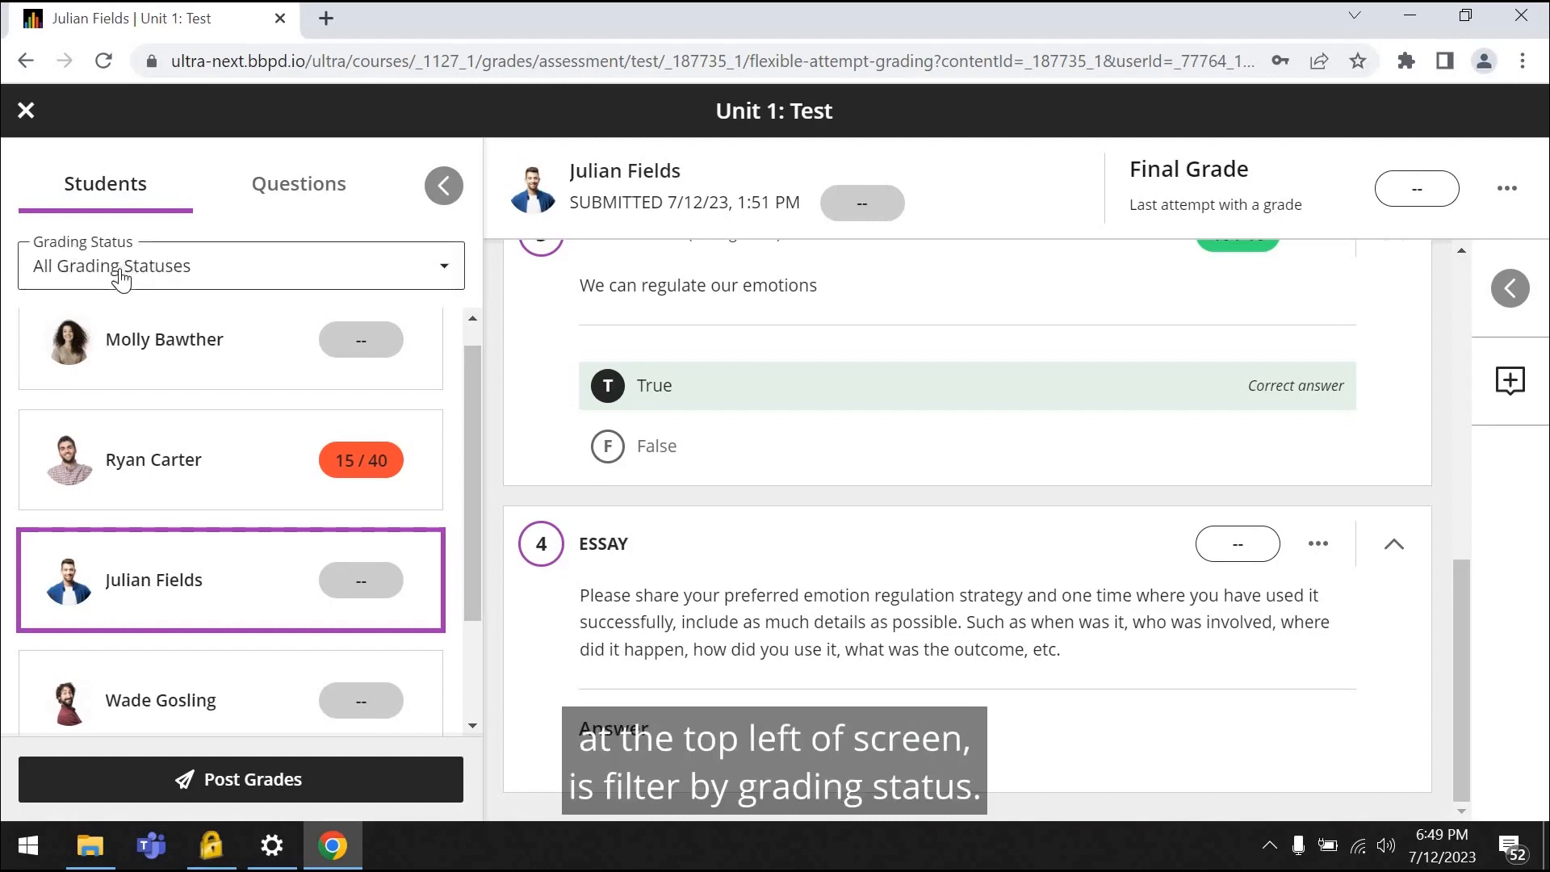
- Filter the Students panel by Grading Status to Needs Grading only
left_click(239, 265)
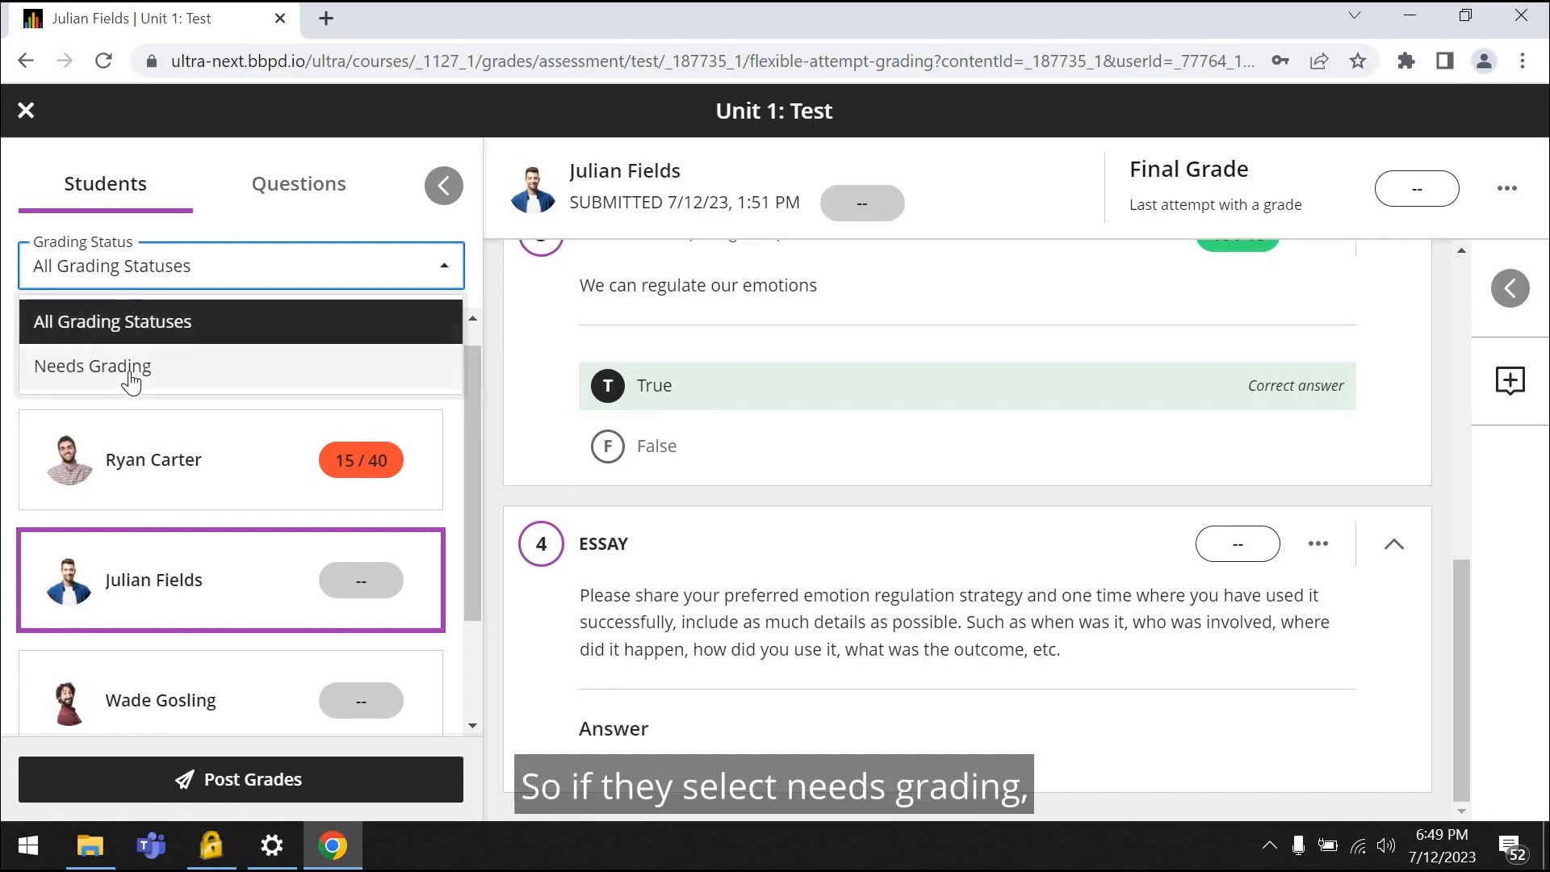
left_click(91, 366)
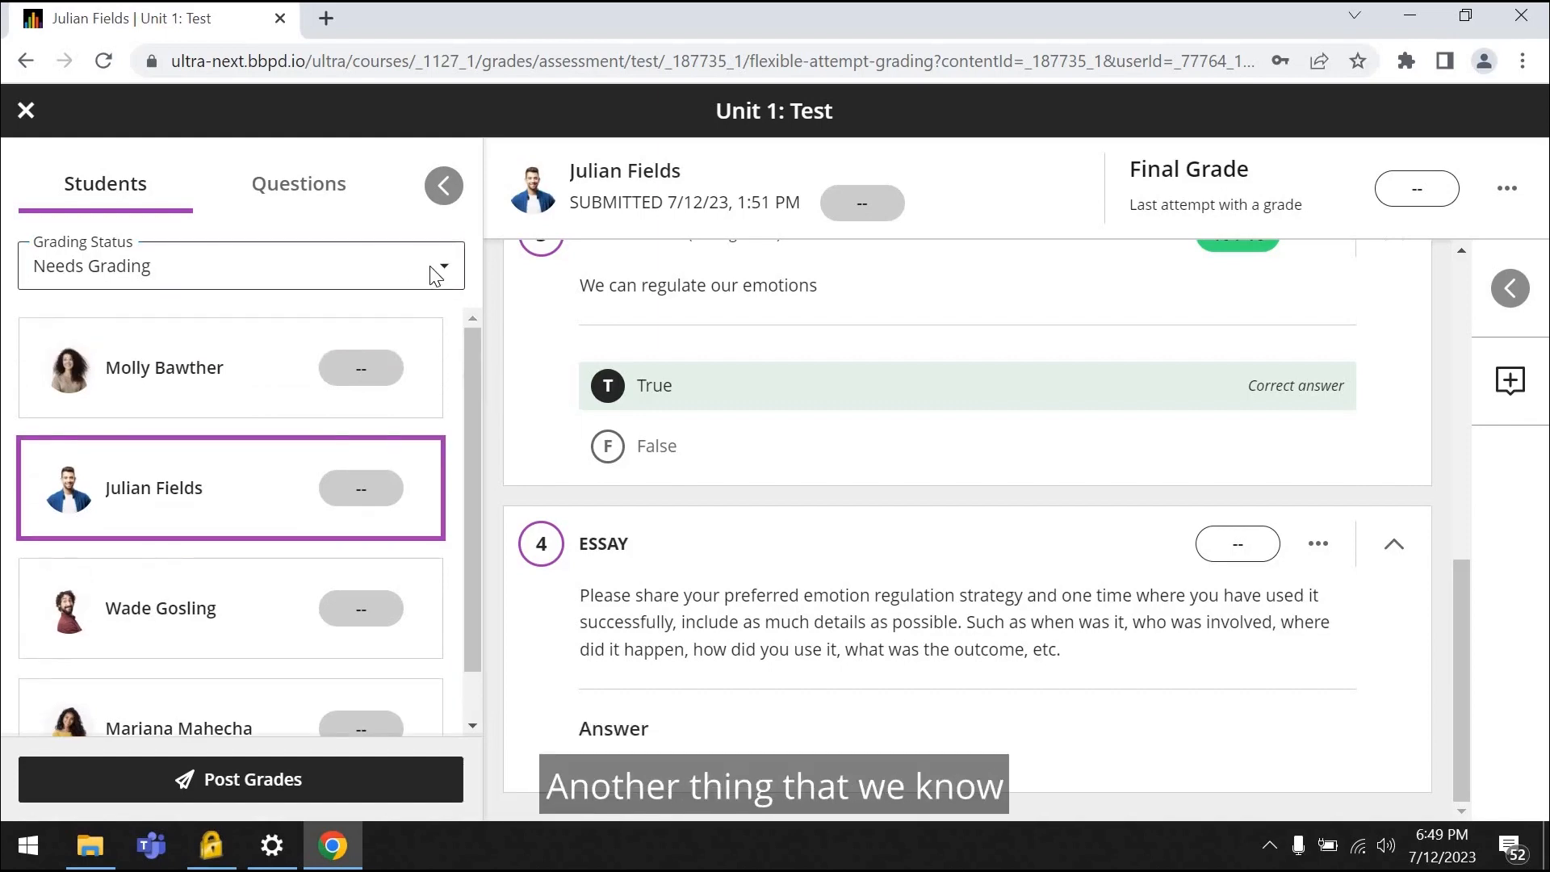
left_click(241, 265)
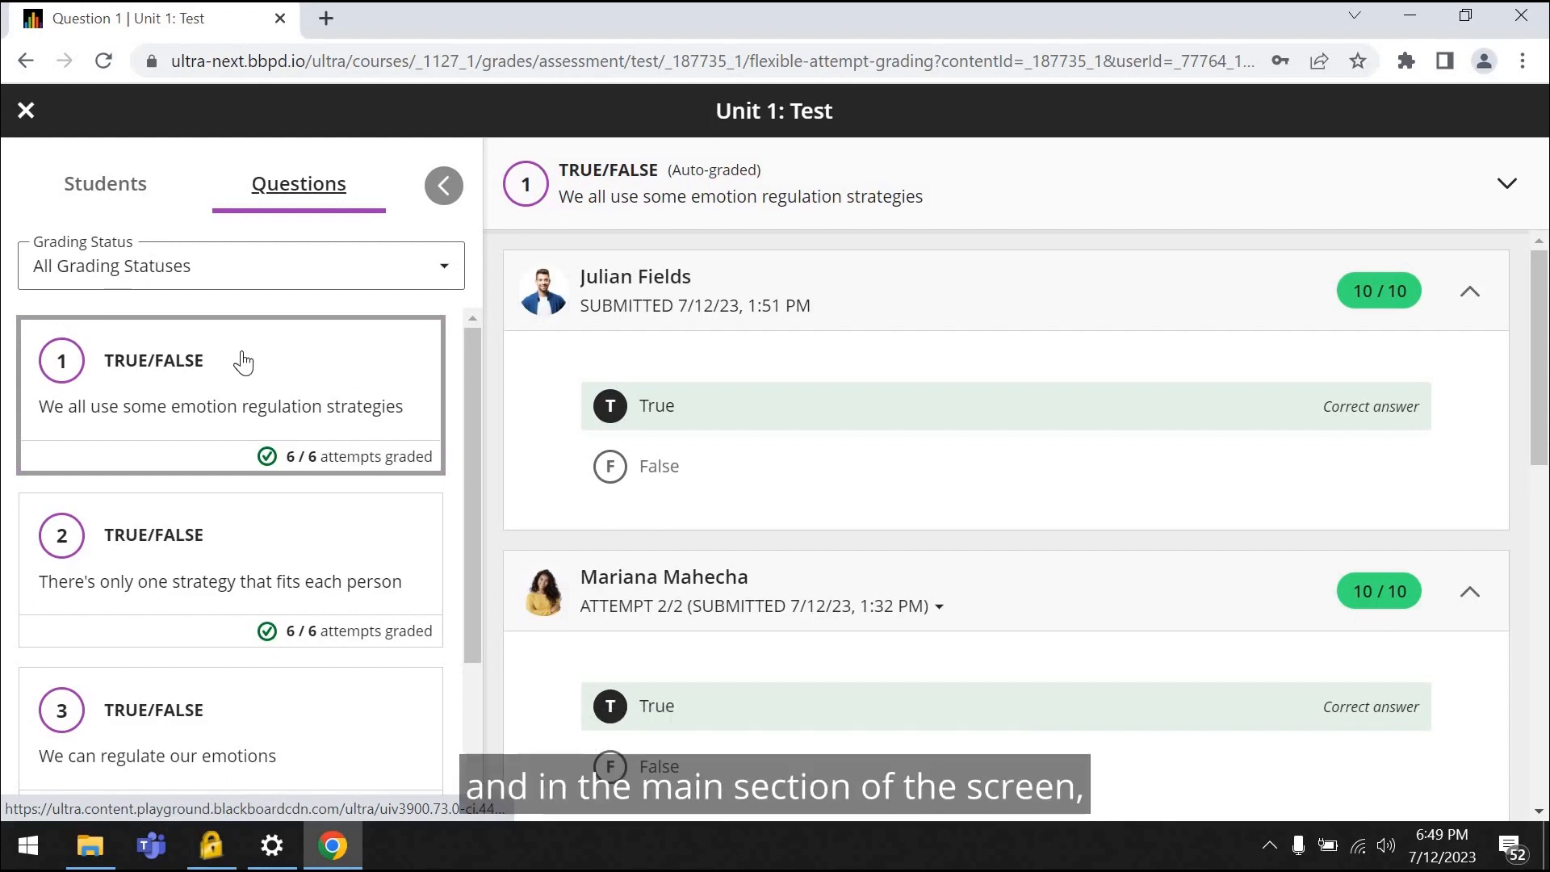
- View every student's response to question 1 and check grading progress across the questions
left_click(231, 394)
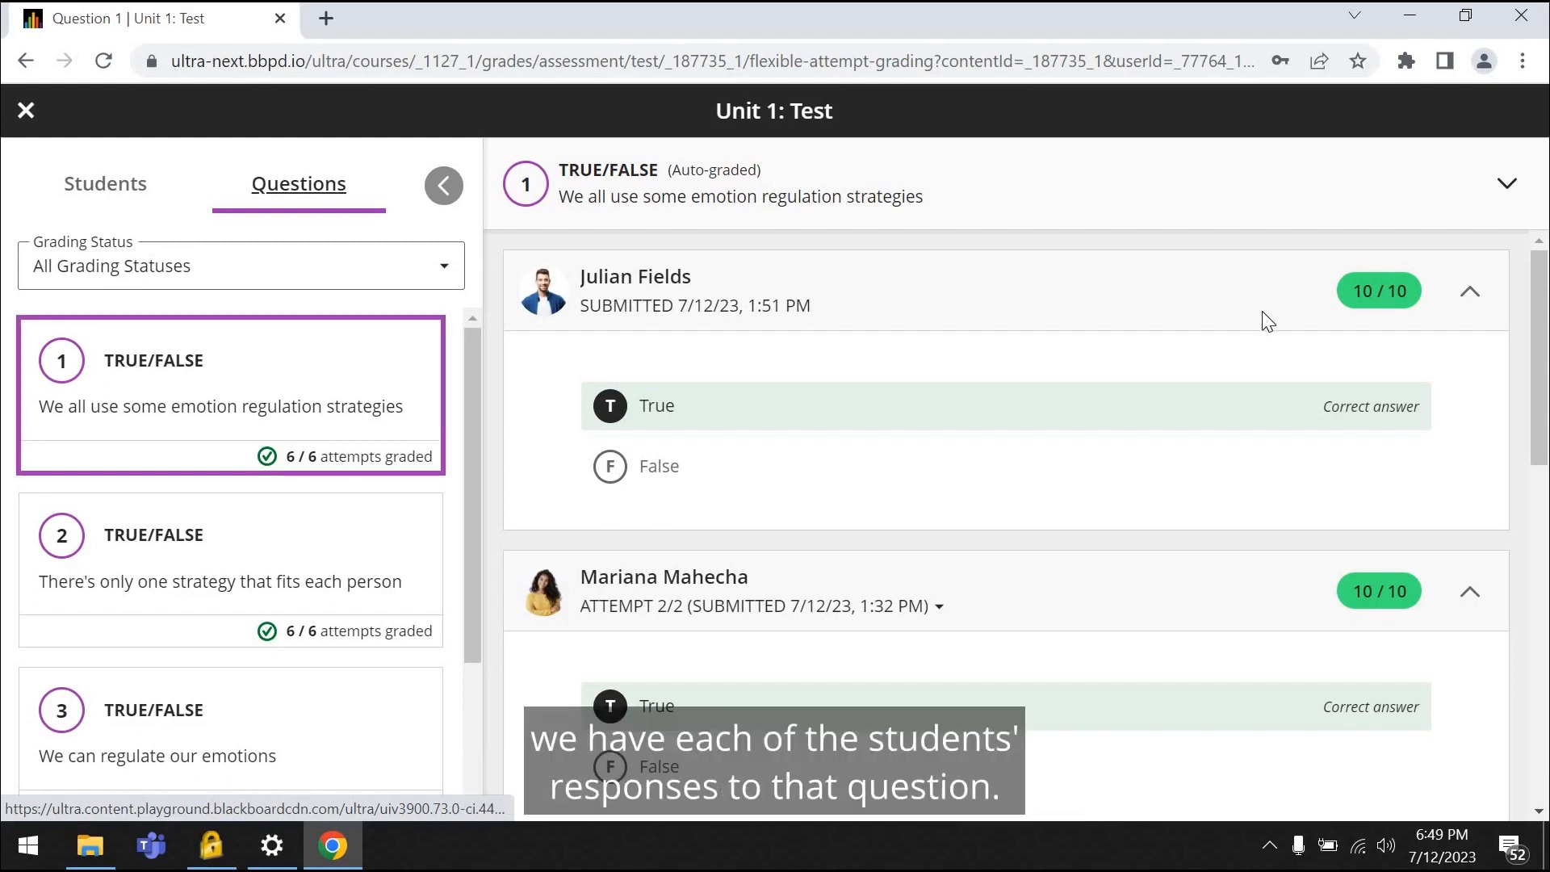
mouse_move(1232, 596)
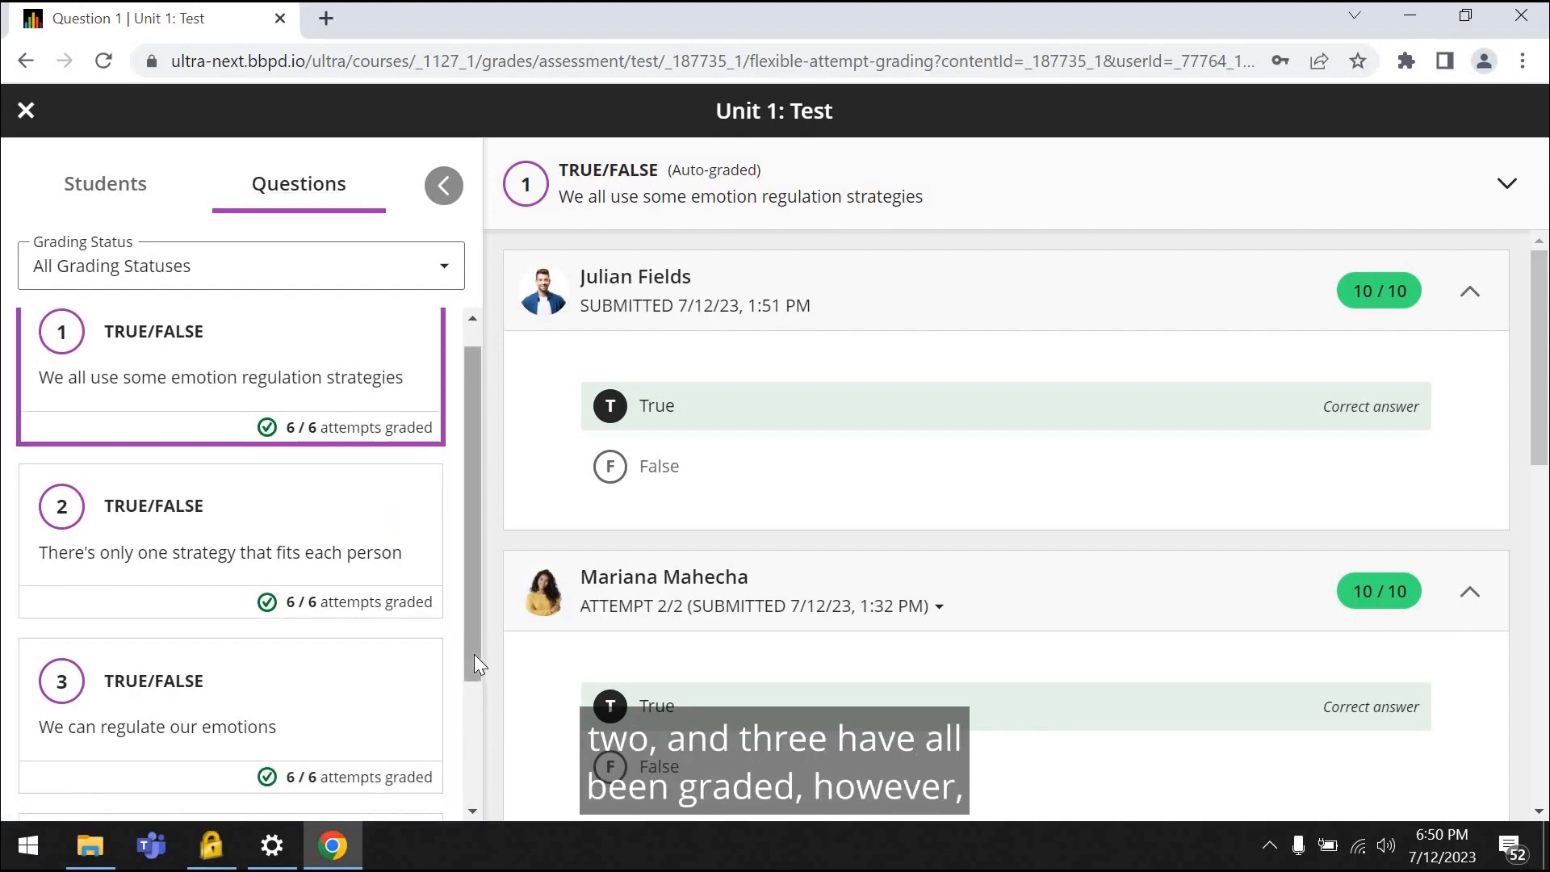
scroll("down", 3)
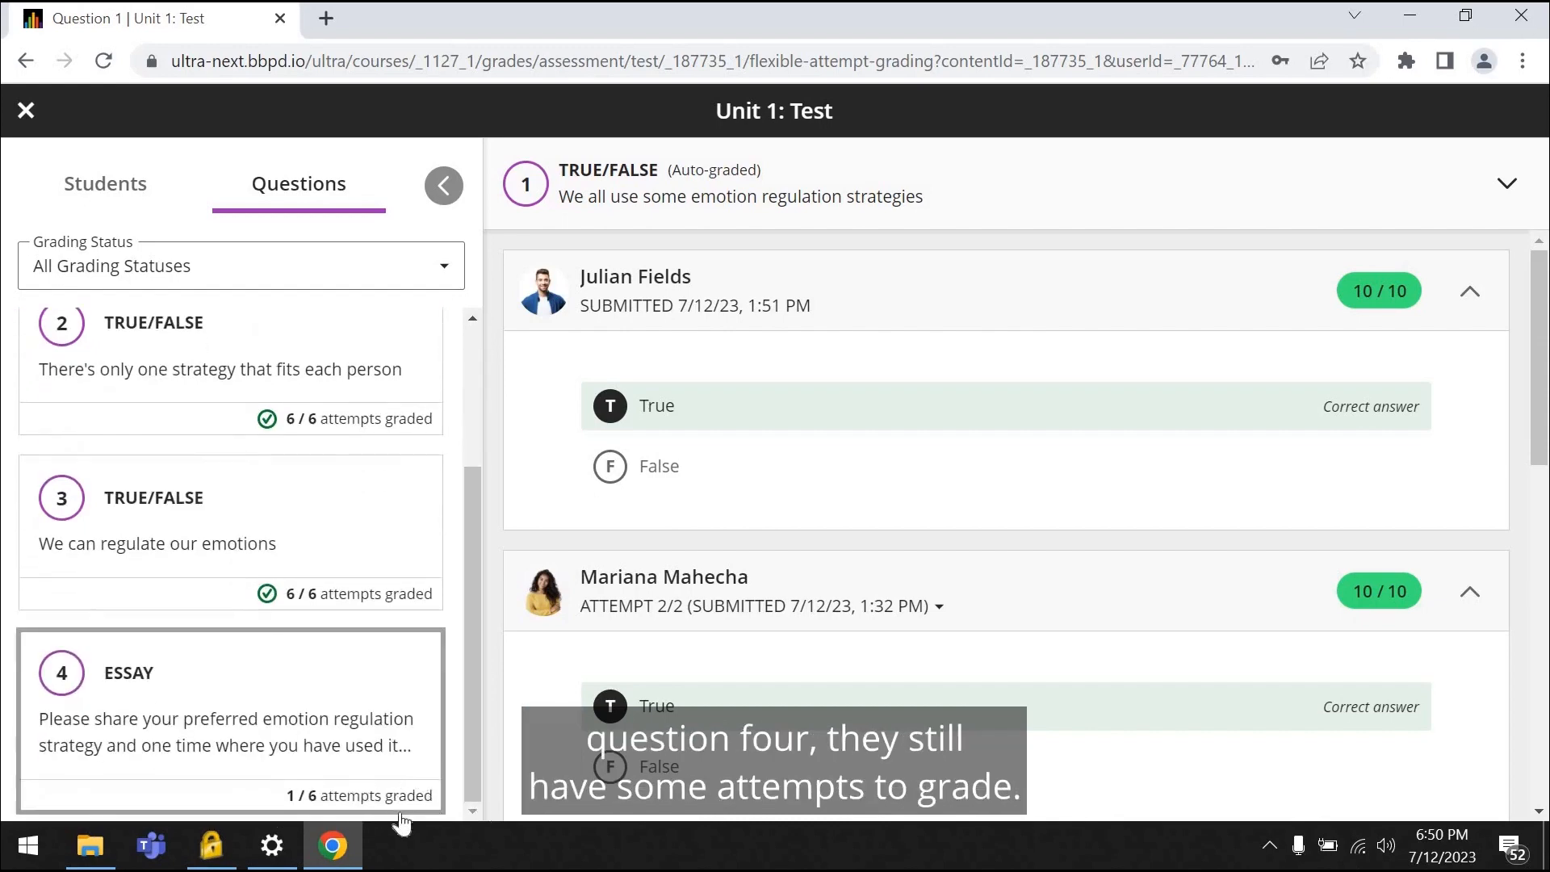
mouse_move(297, 687)
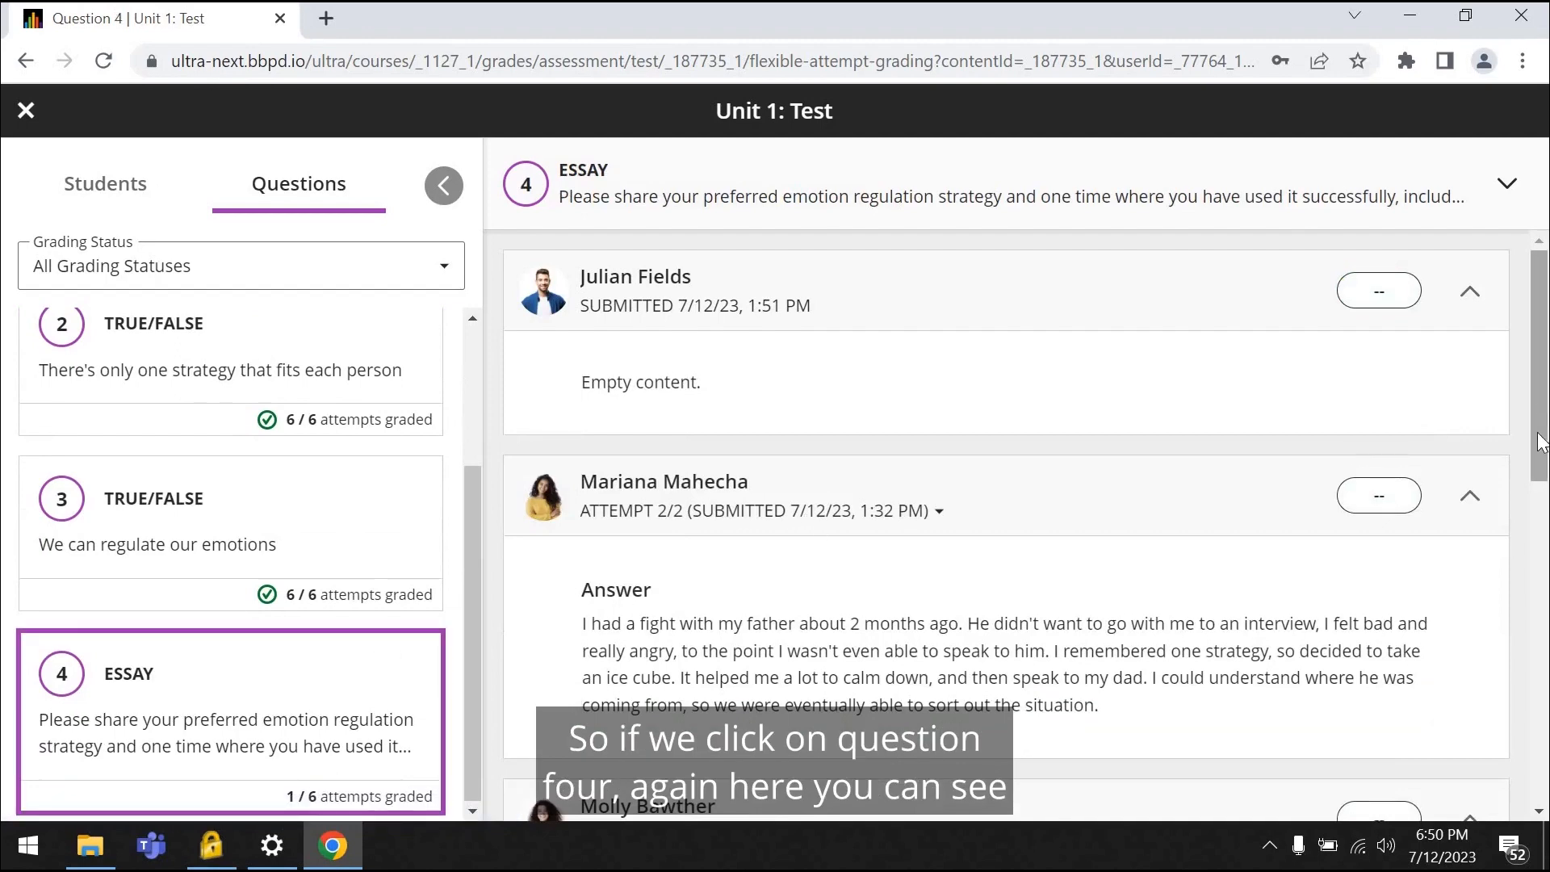
scroll("down", 3)
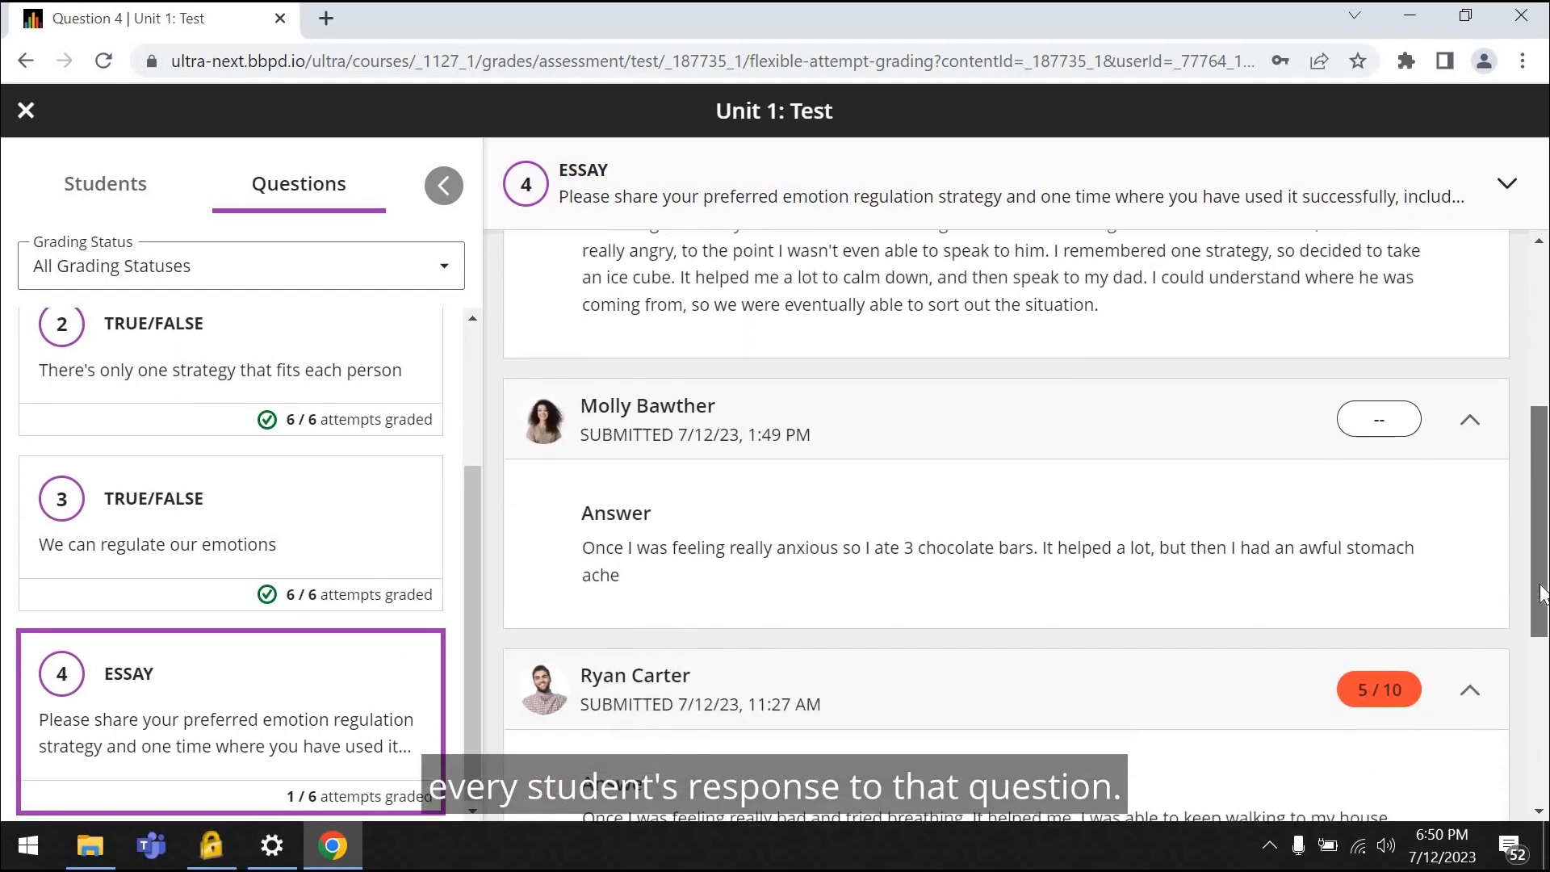
scroll("down", 3)
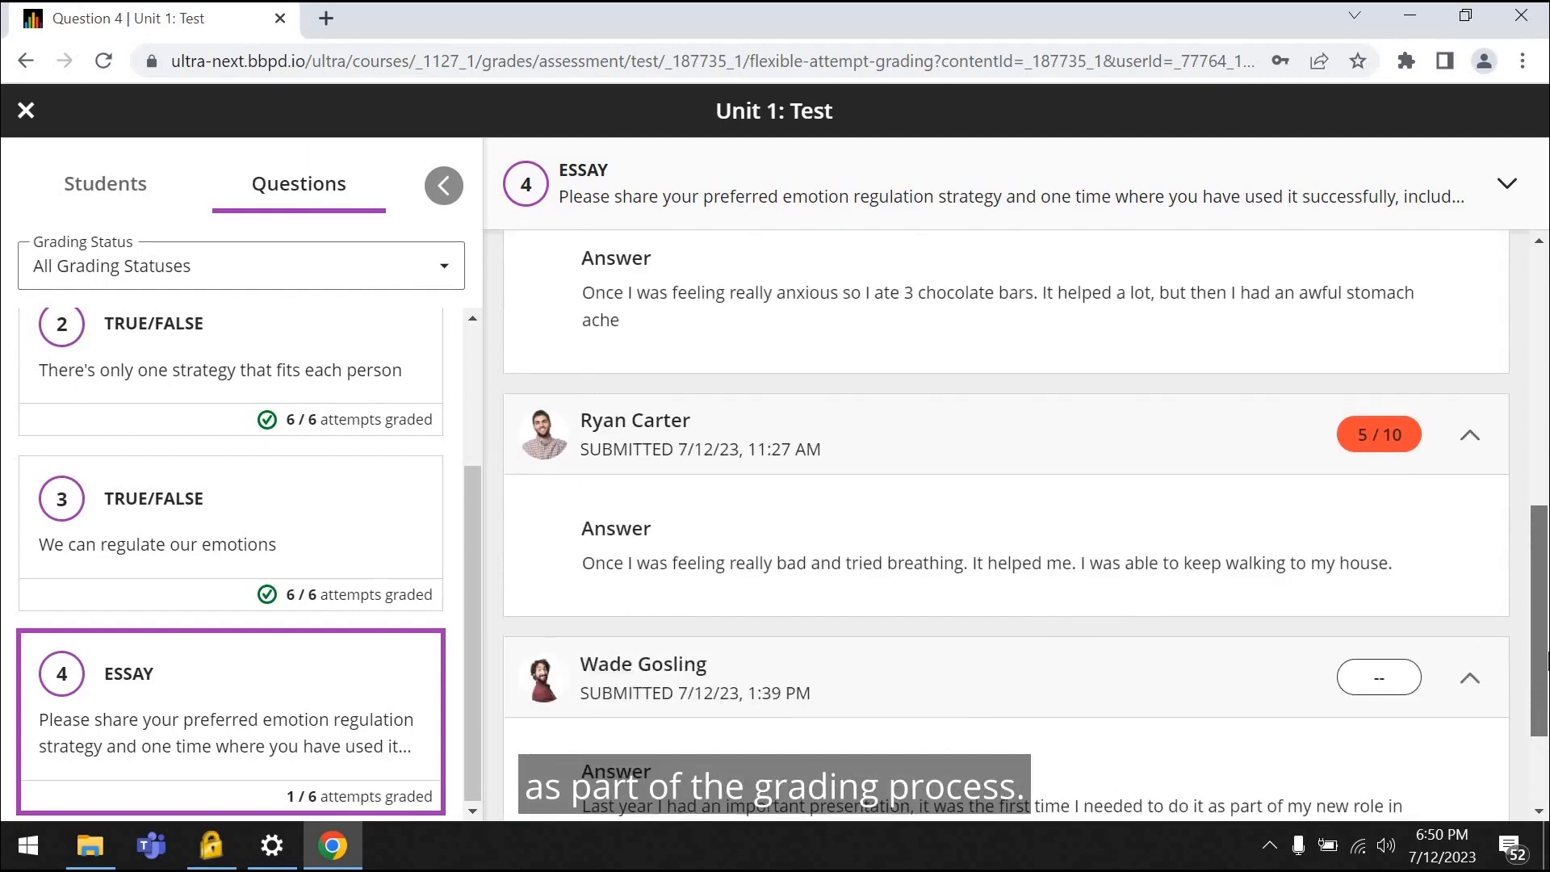
scroll("down", 3)
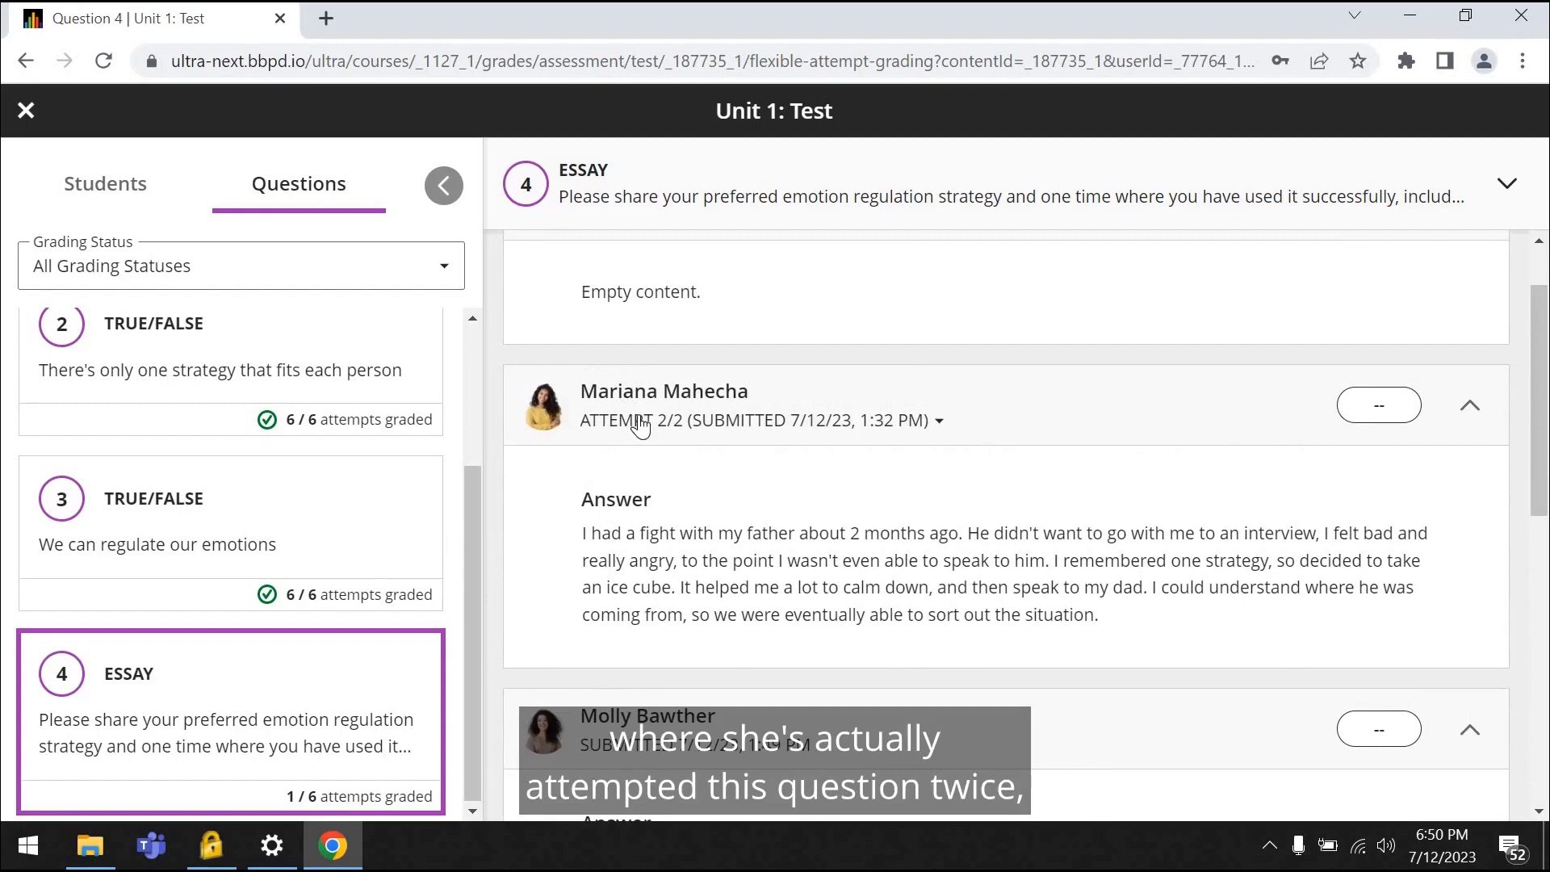
left_click(937, 420)
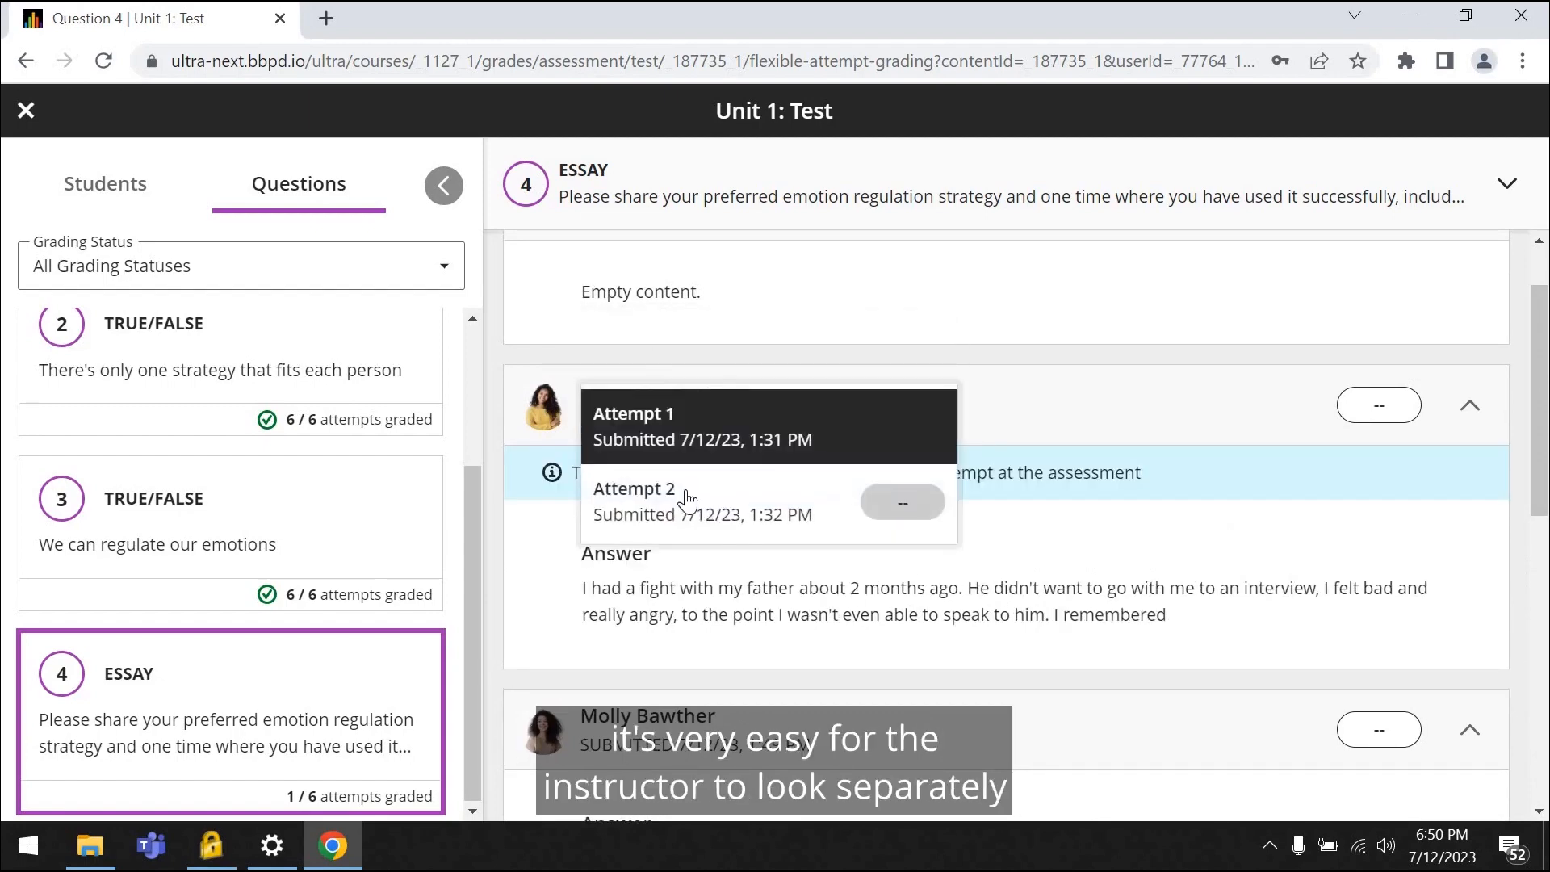
left_click(632, 488)
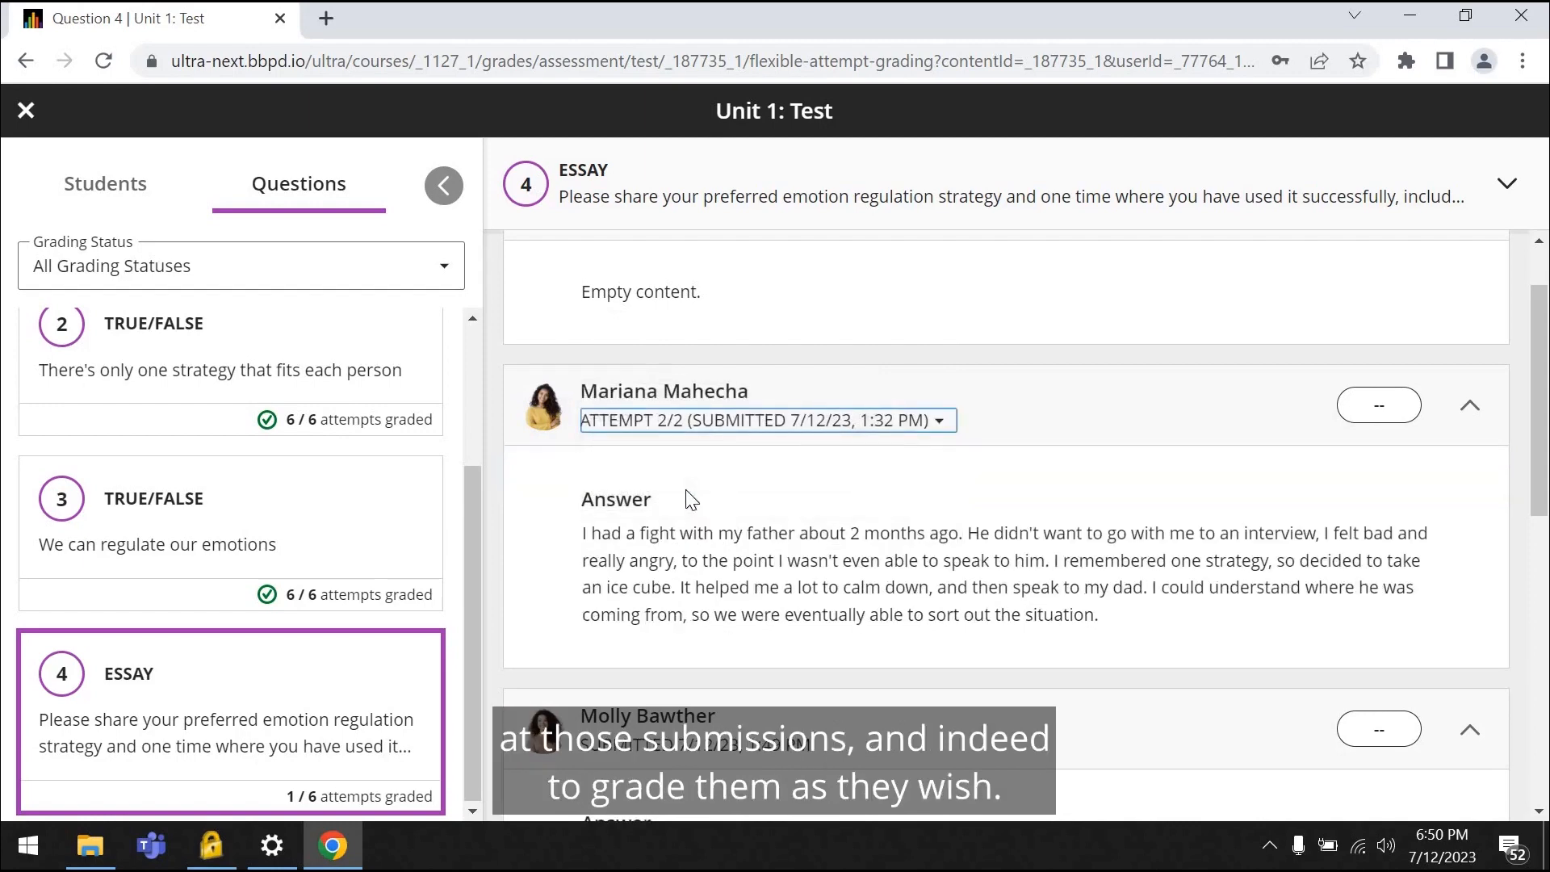
mouse_move(676, 483)
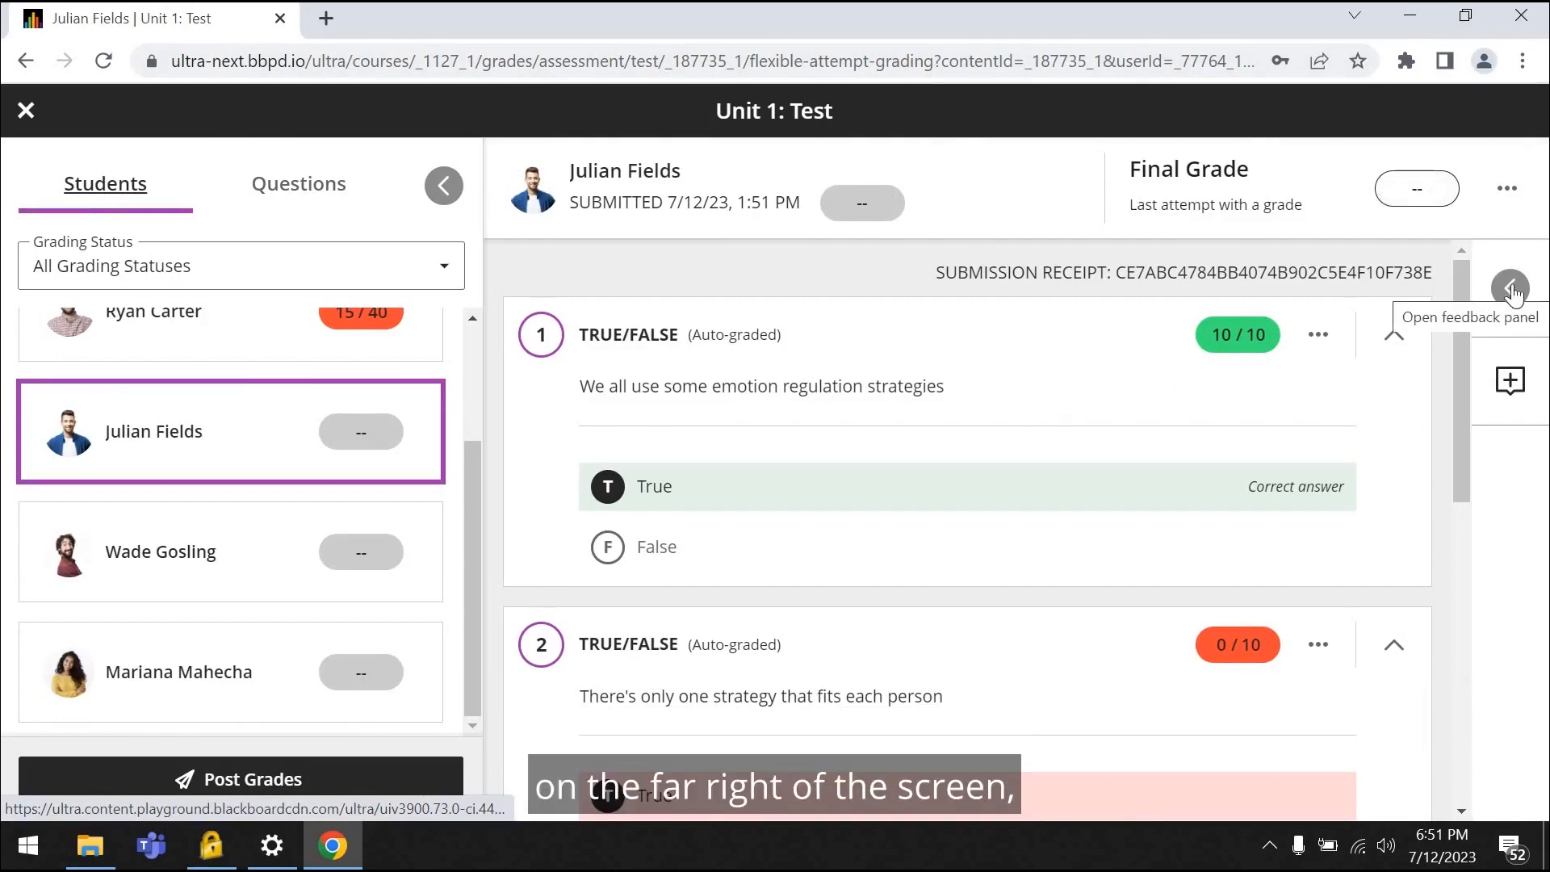
left_click(1510, 287)
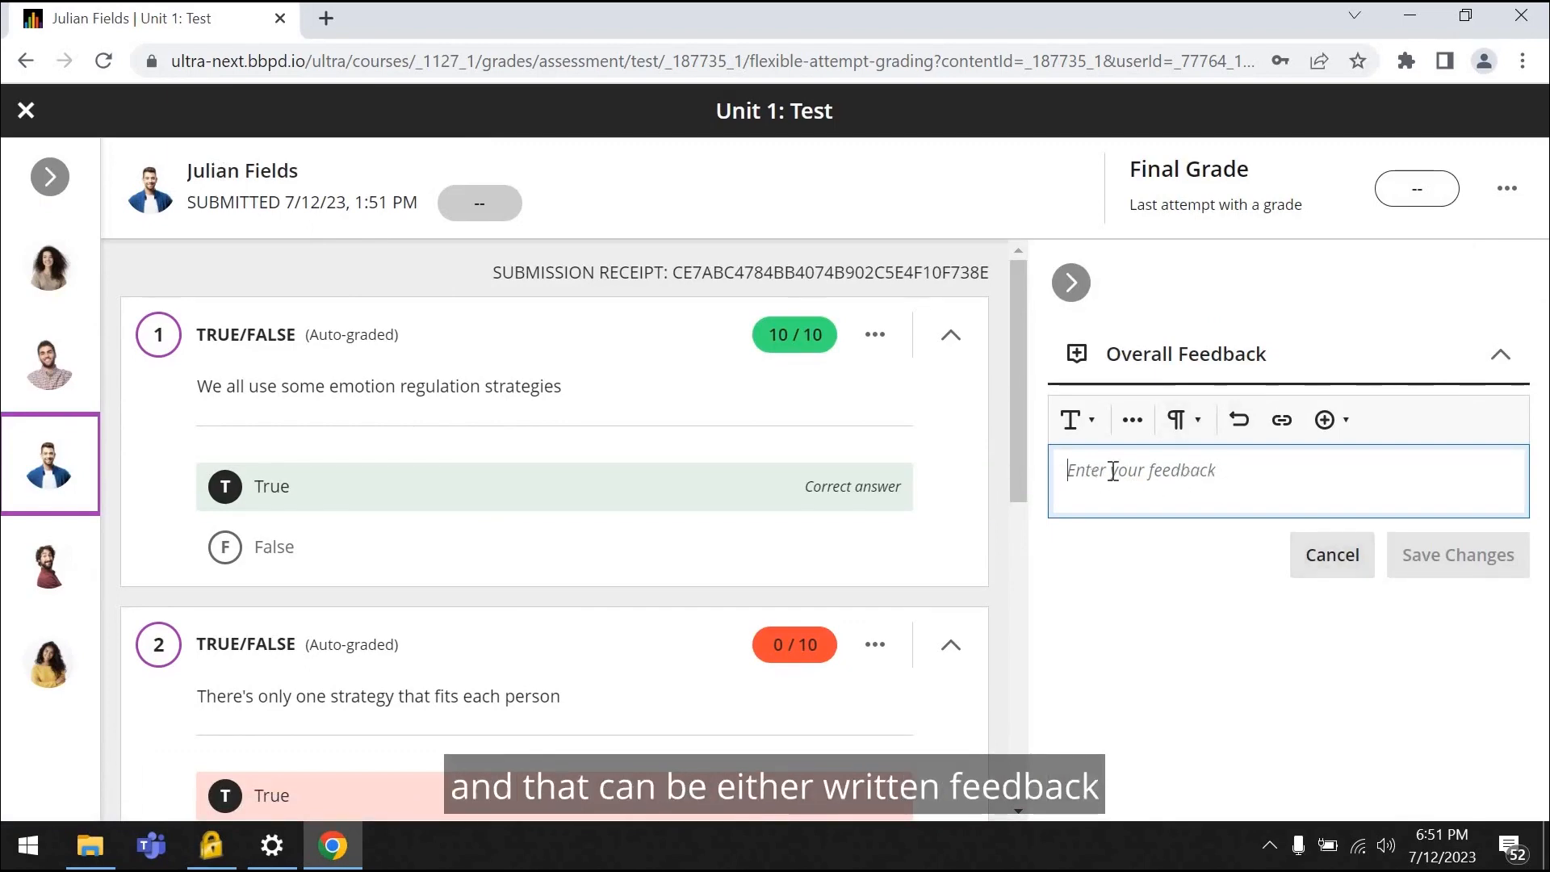
mouse_move(1328, 445)
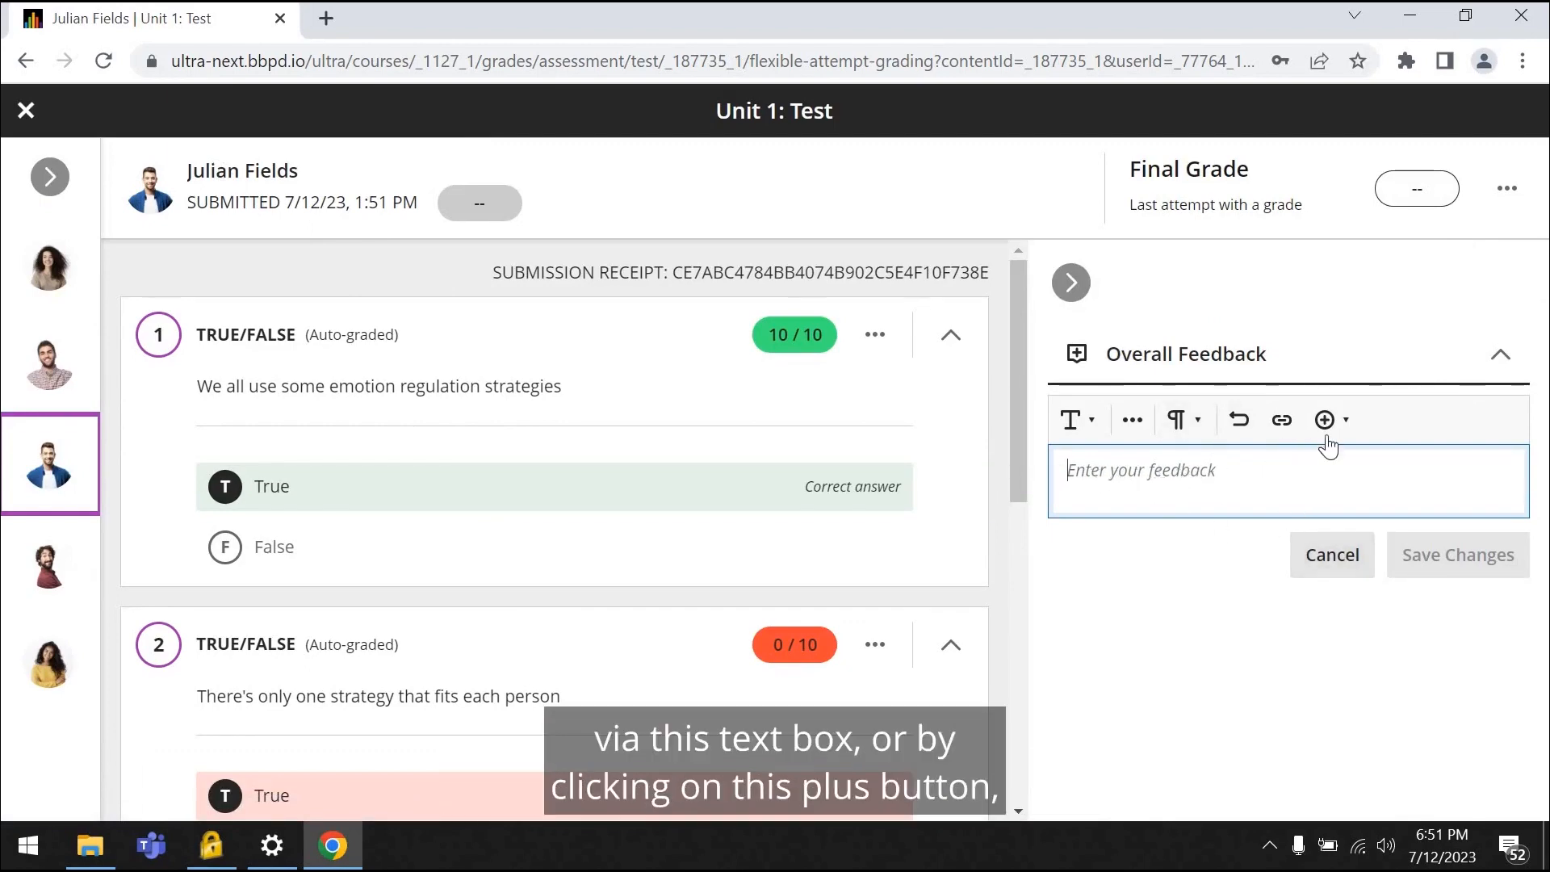
left_click(1324, 419)
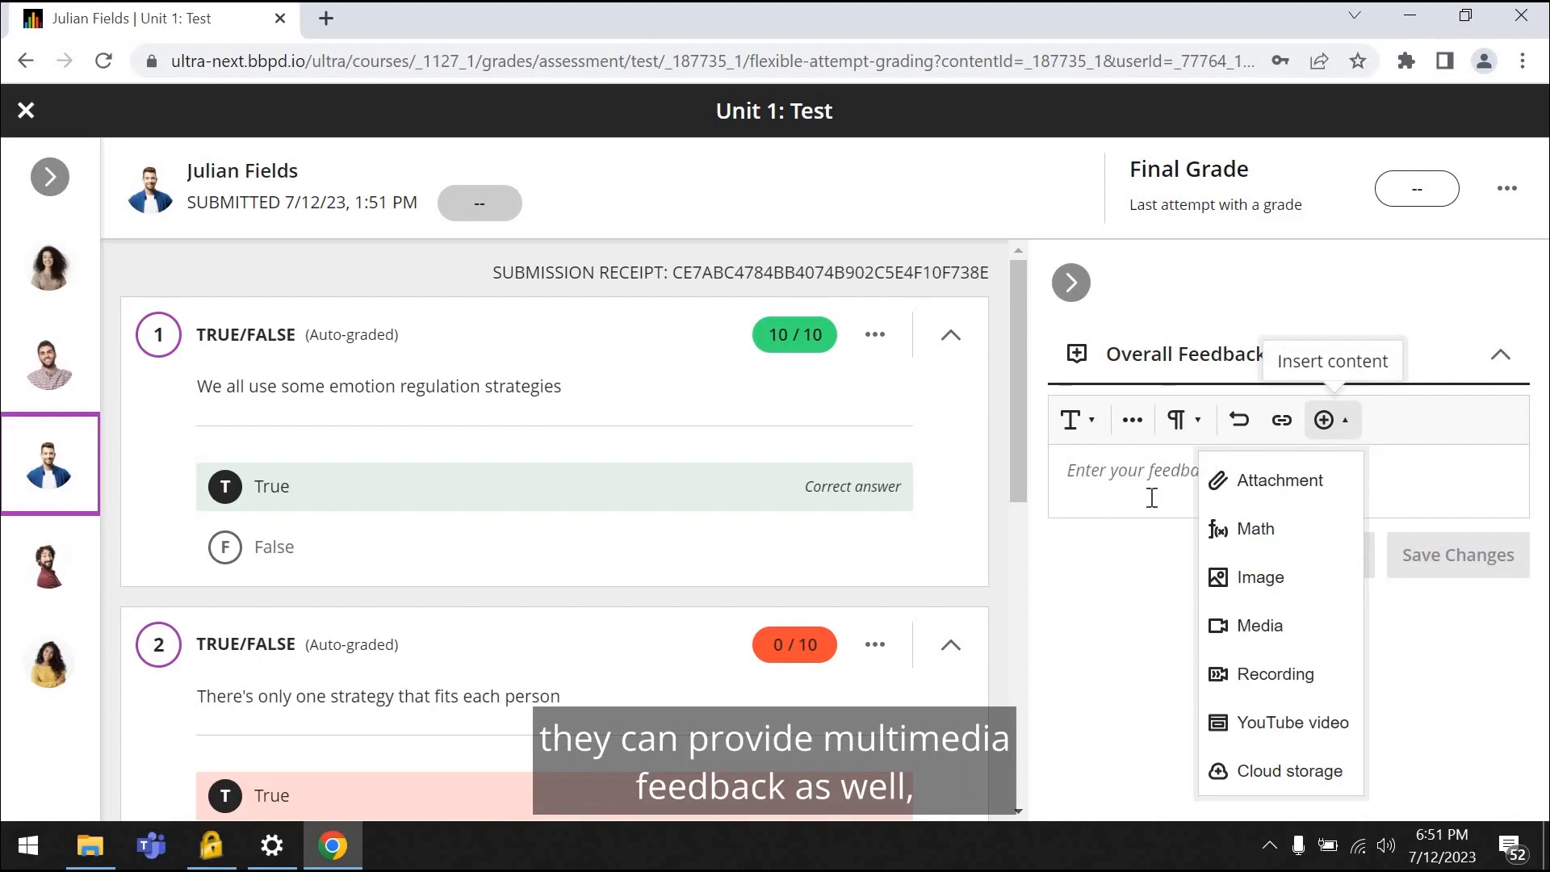
left_click(1331, 420)
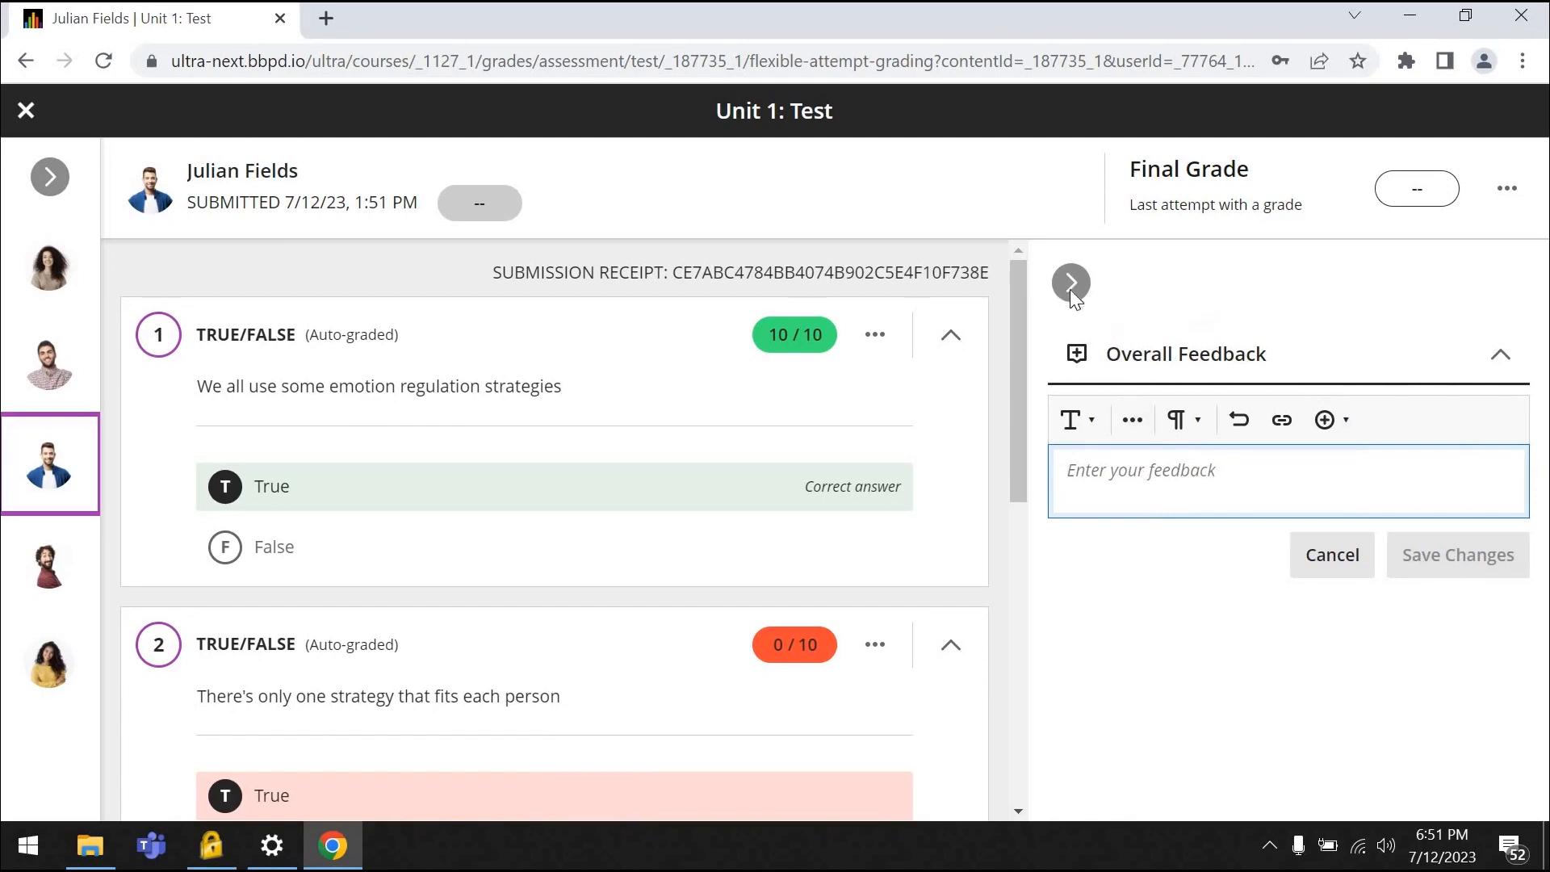
left_click(49, 176)
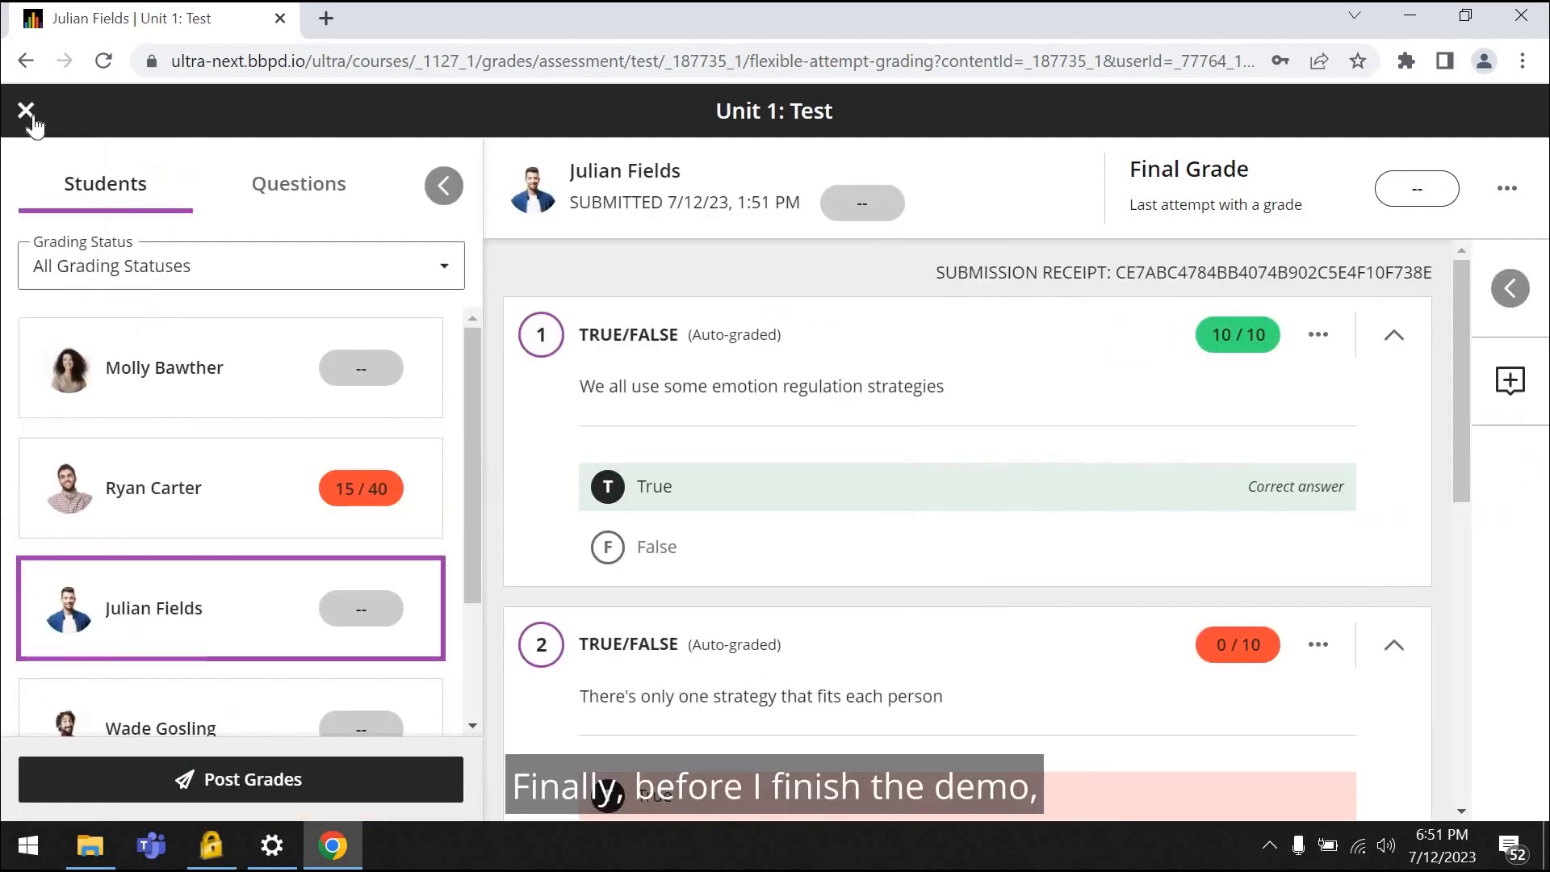
left_click(27, 108)
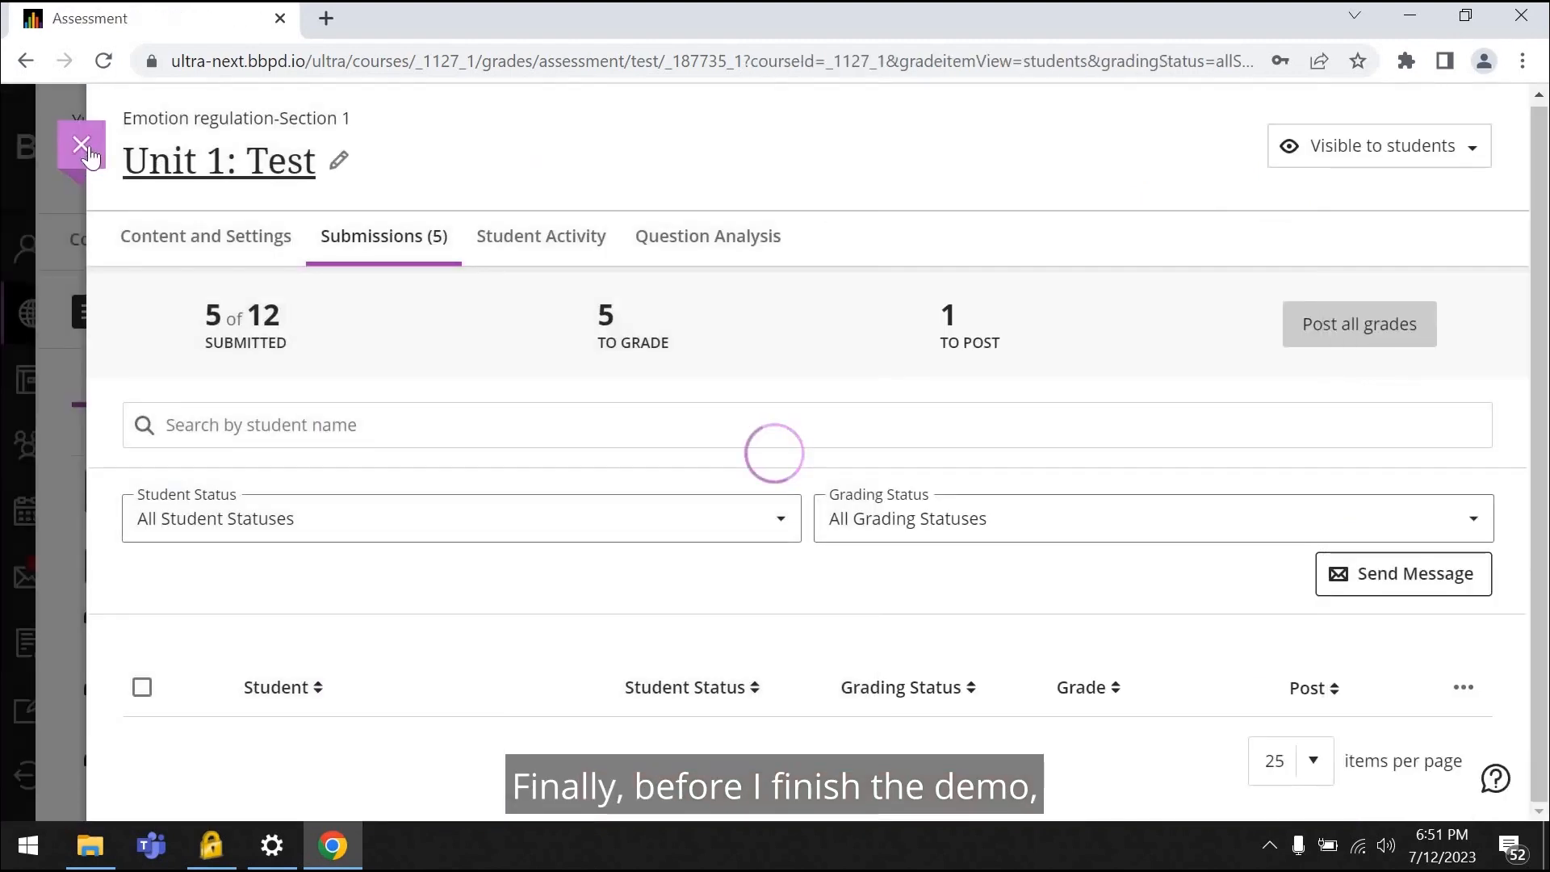
left_click(81, 144)
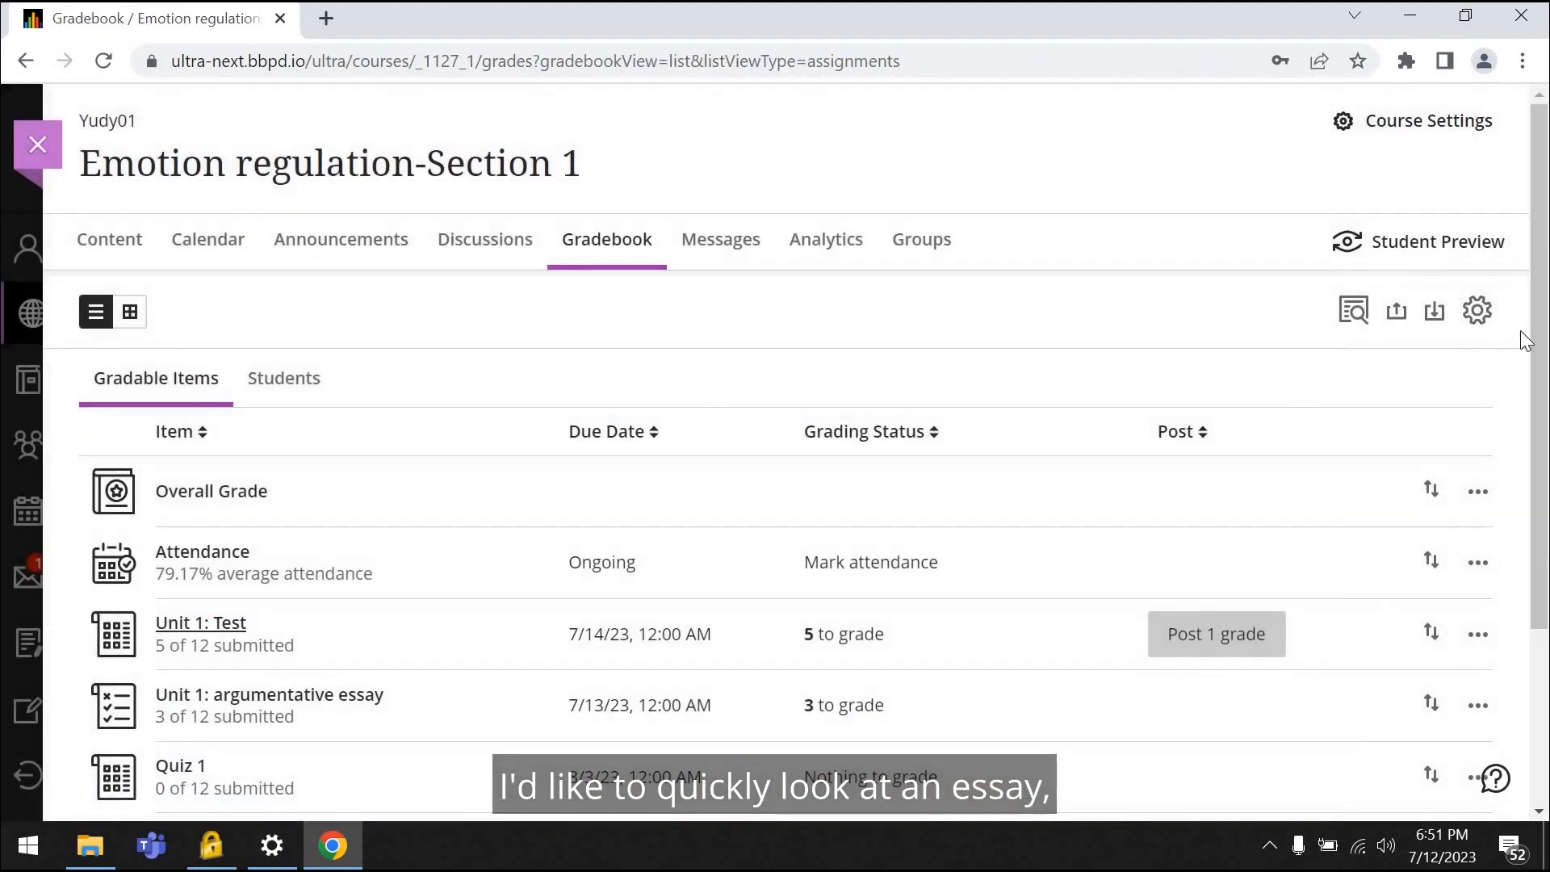
scroll("down", 3)
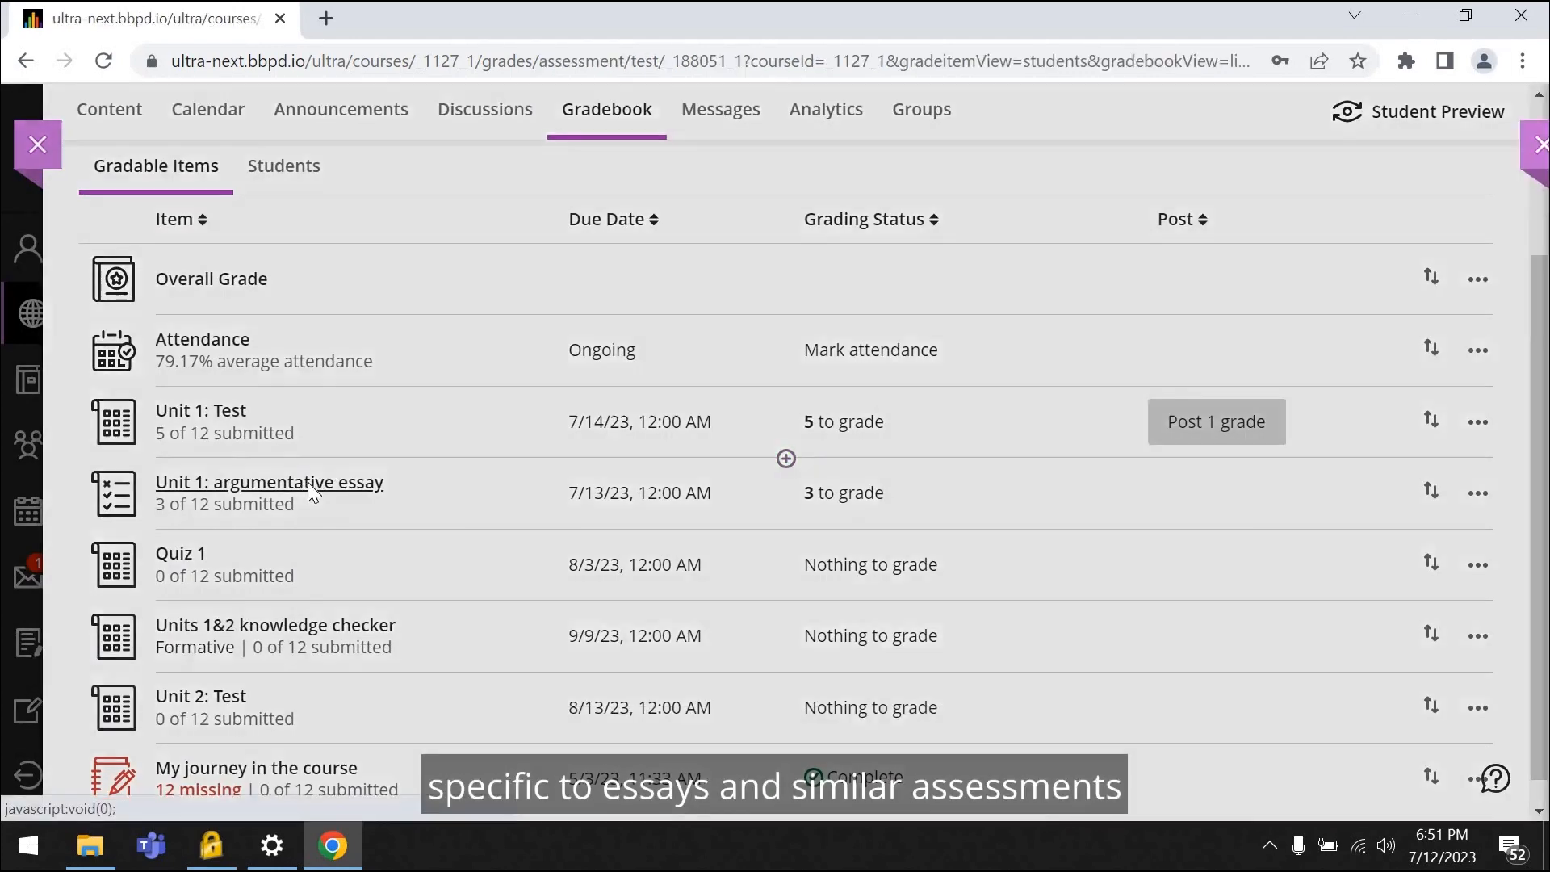
left_click(270, 482)
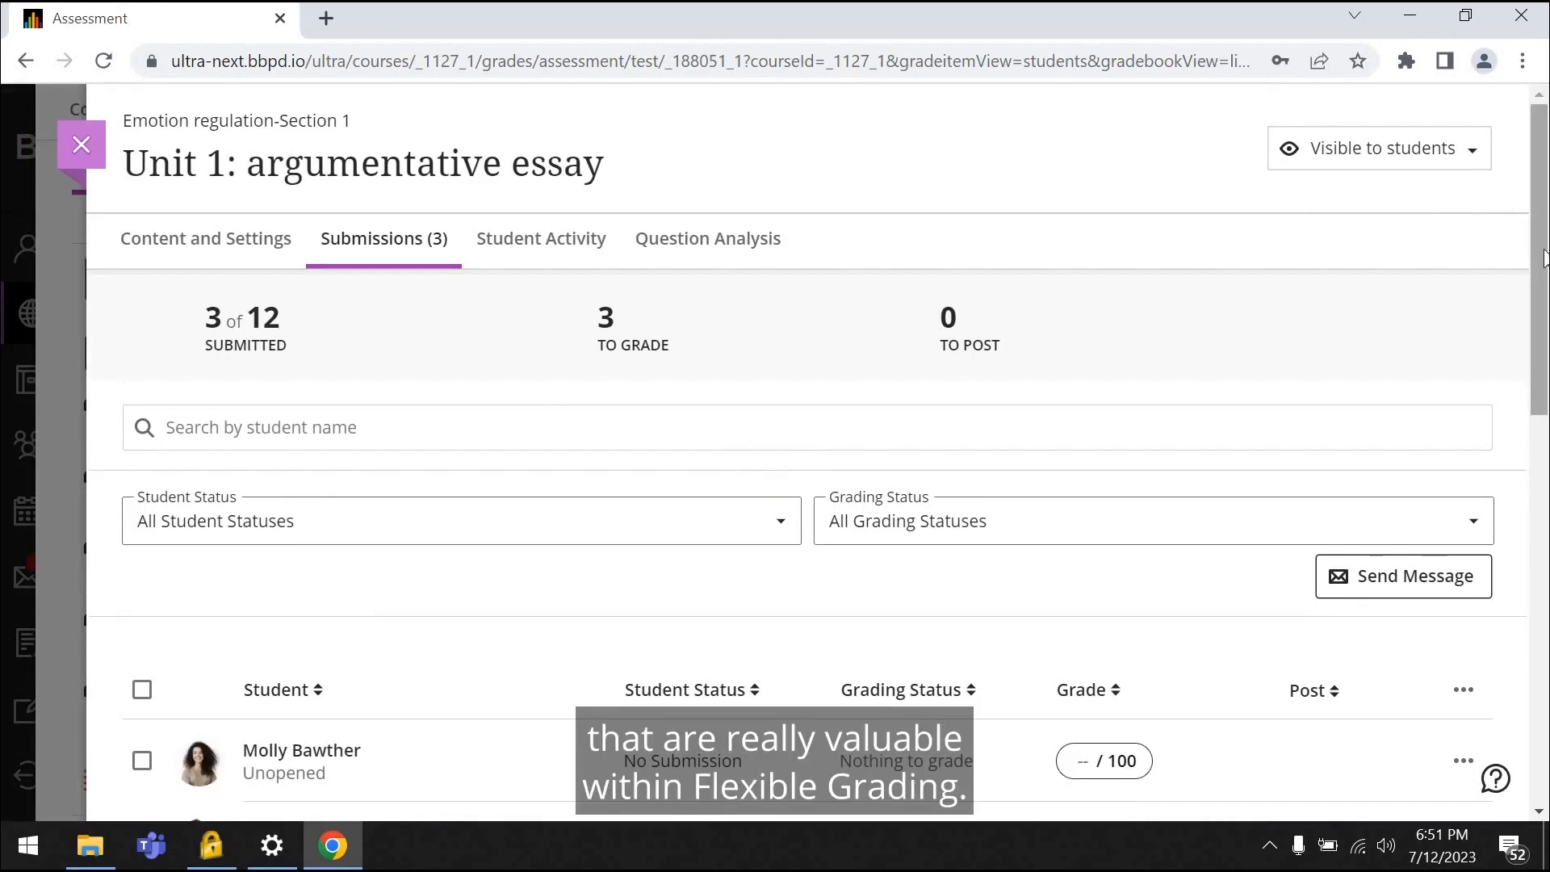
scroll("down", 3)
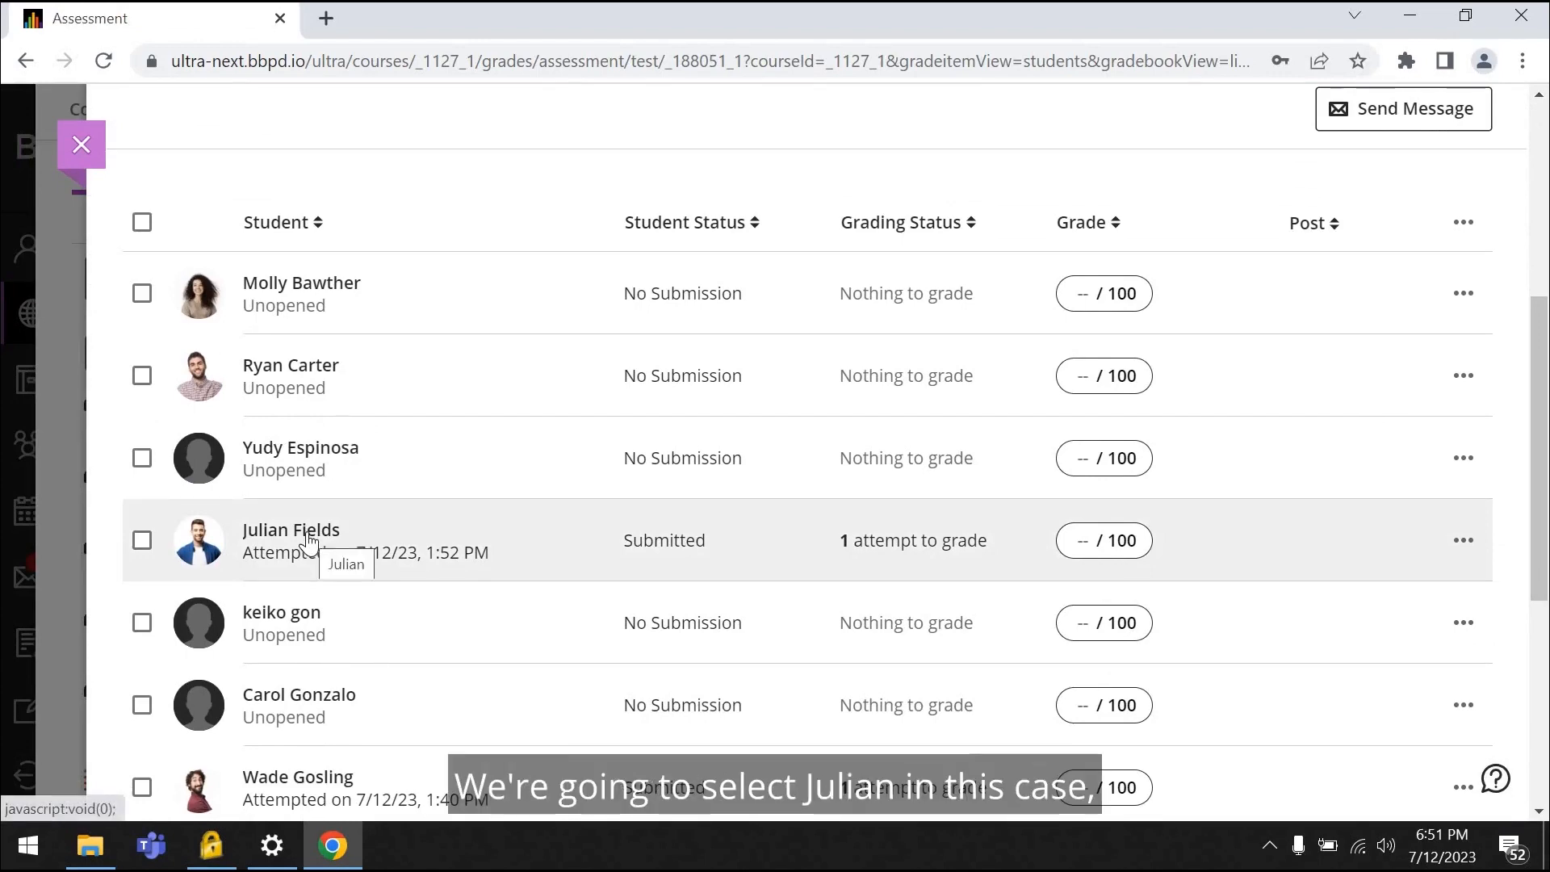
left_click(290, 529)
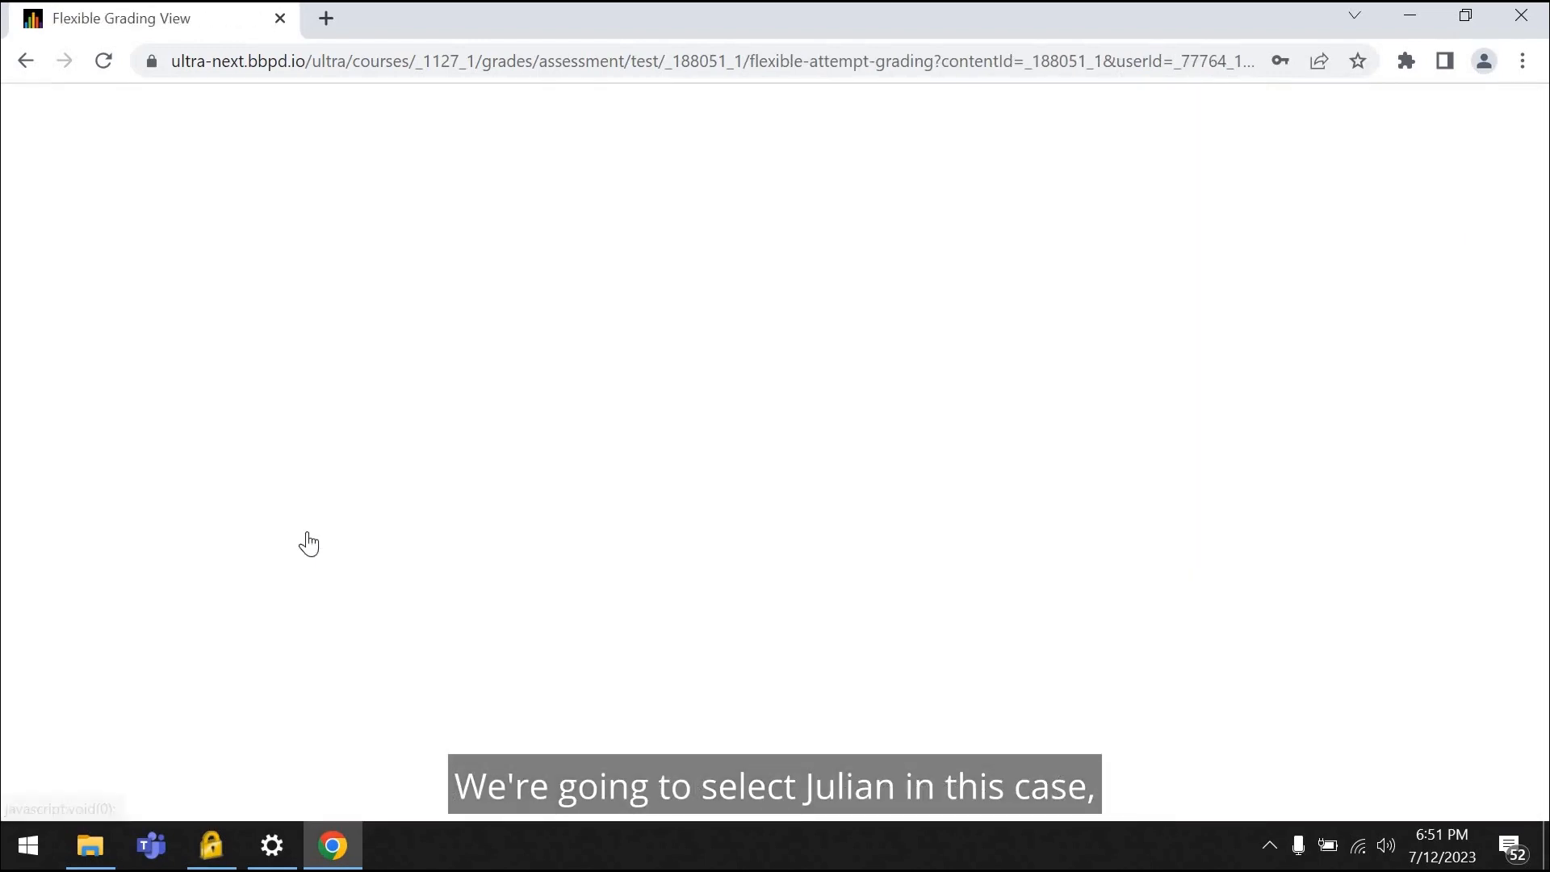
left_click(310, 541)
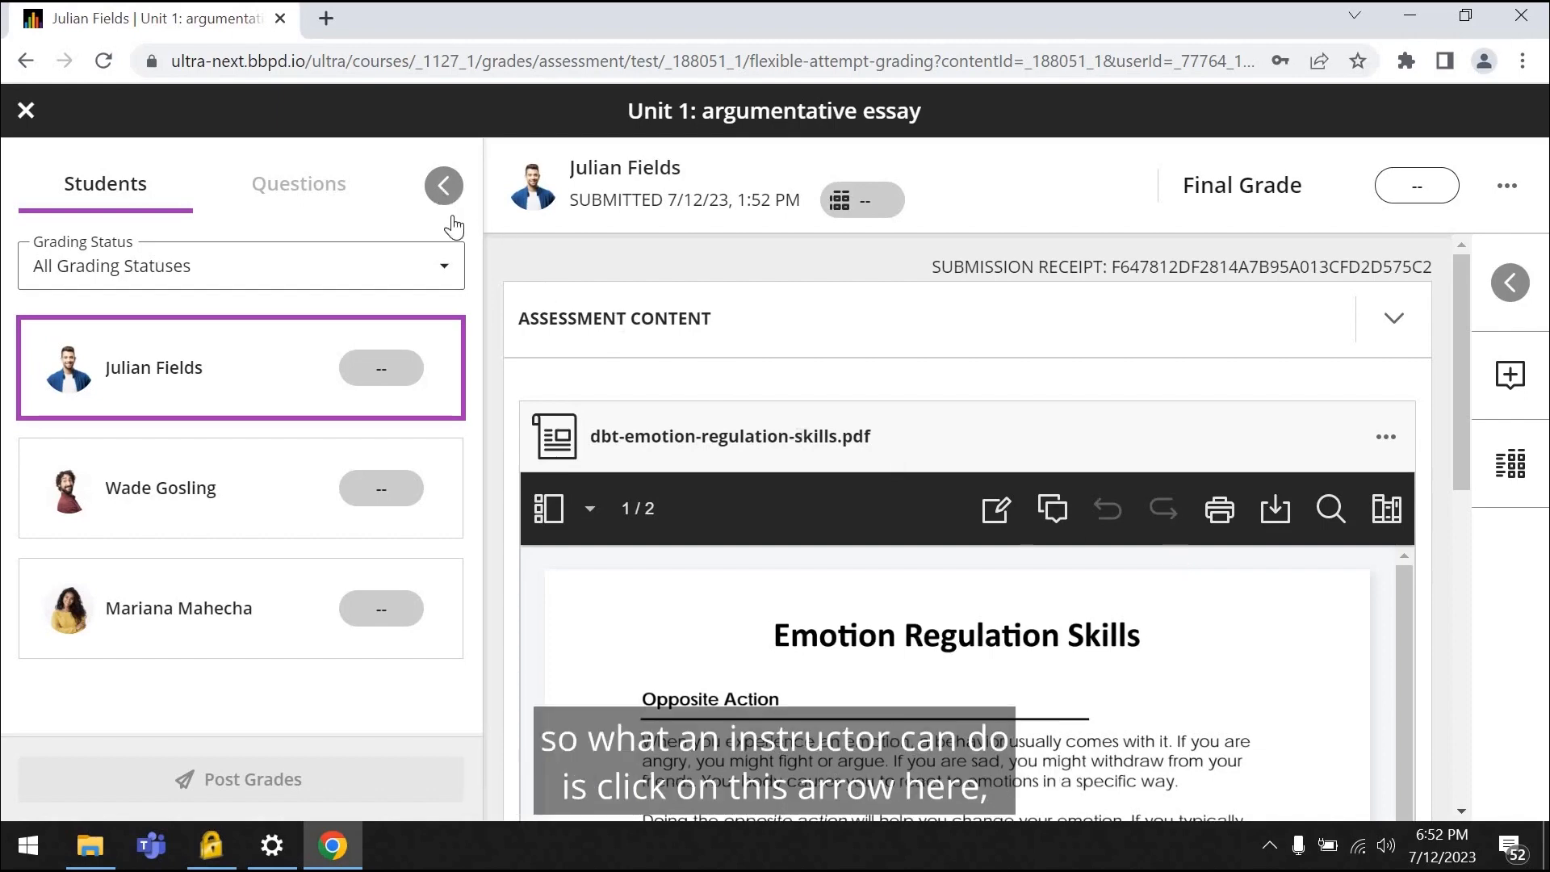
left_click(442, 184)
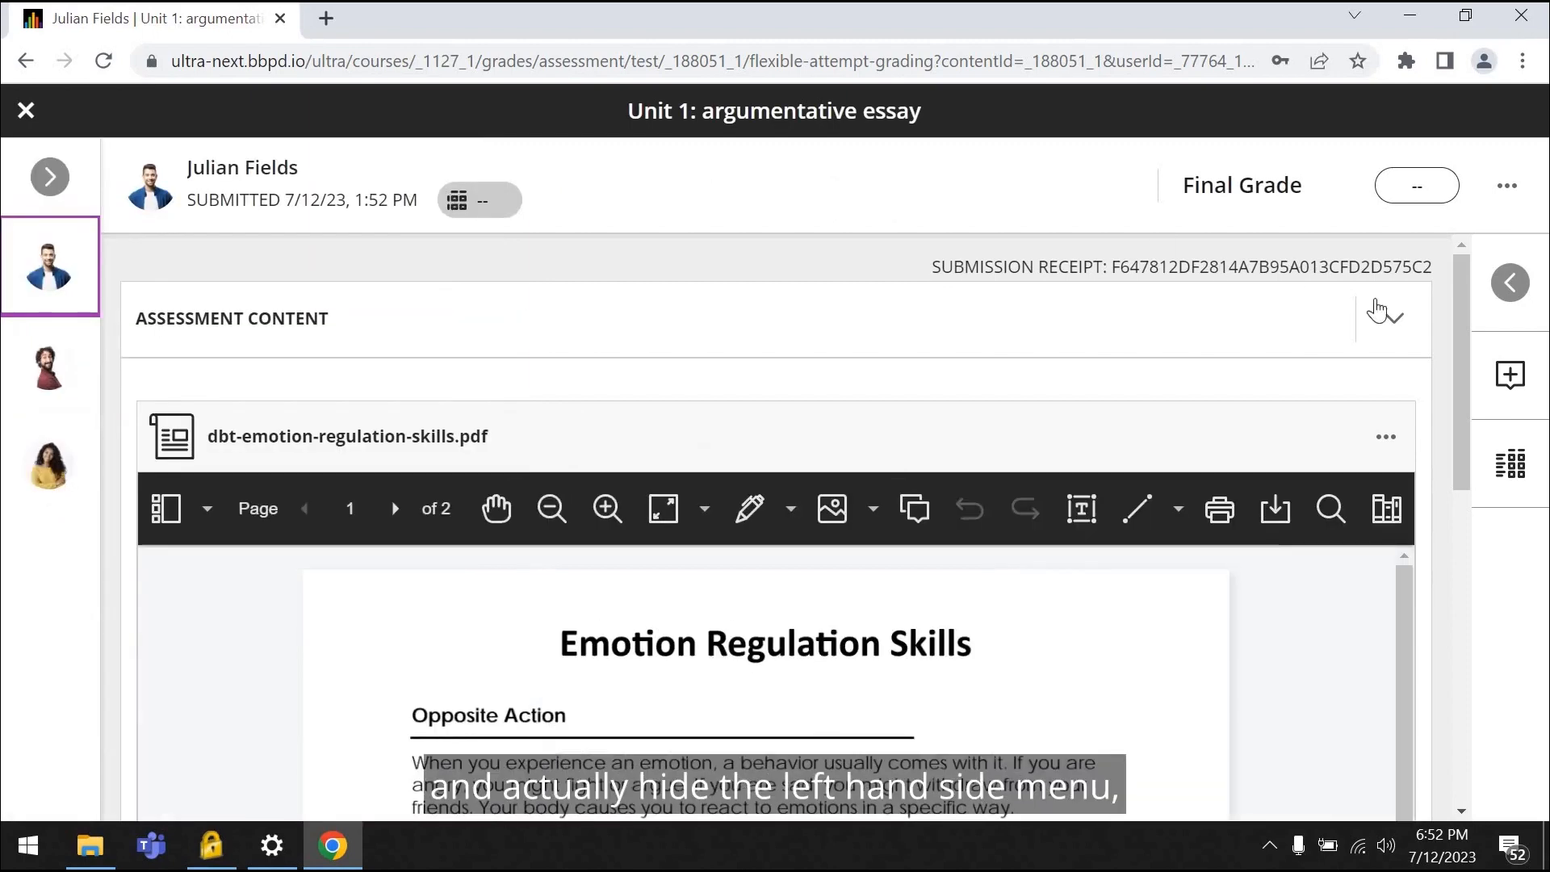
scroll("down", 3)
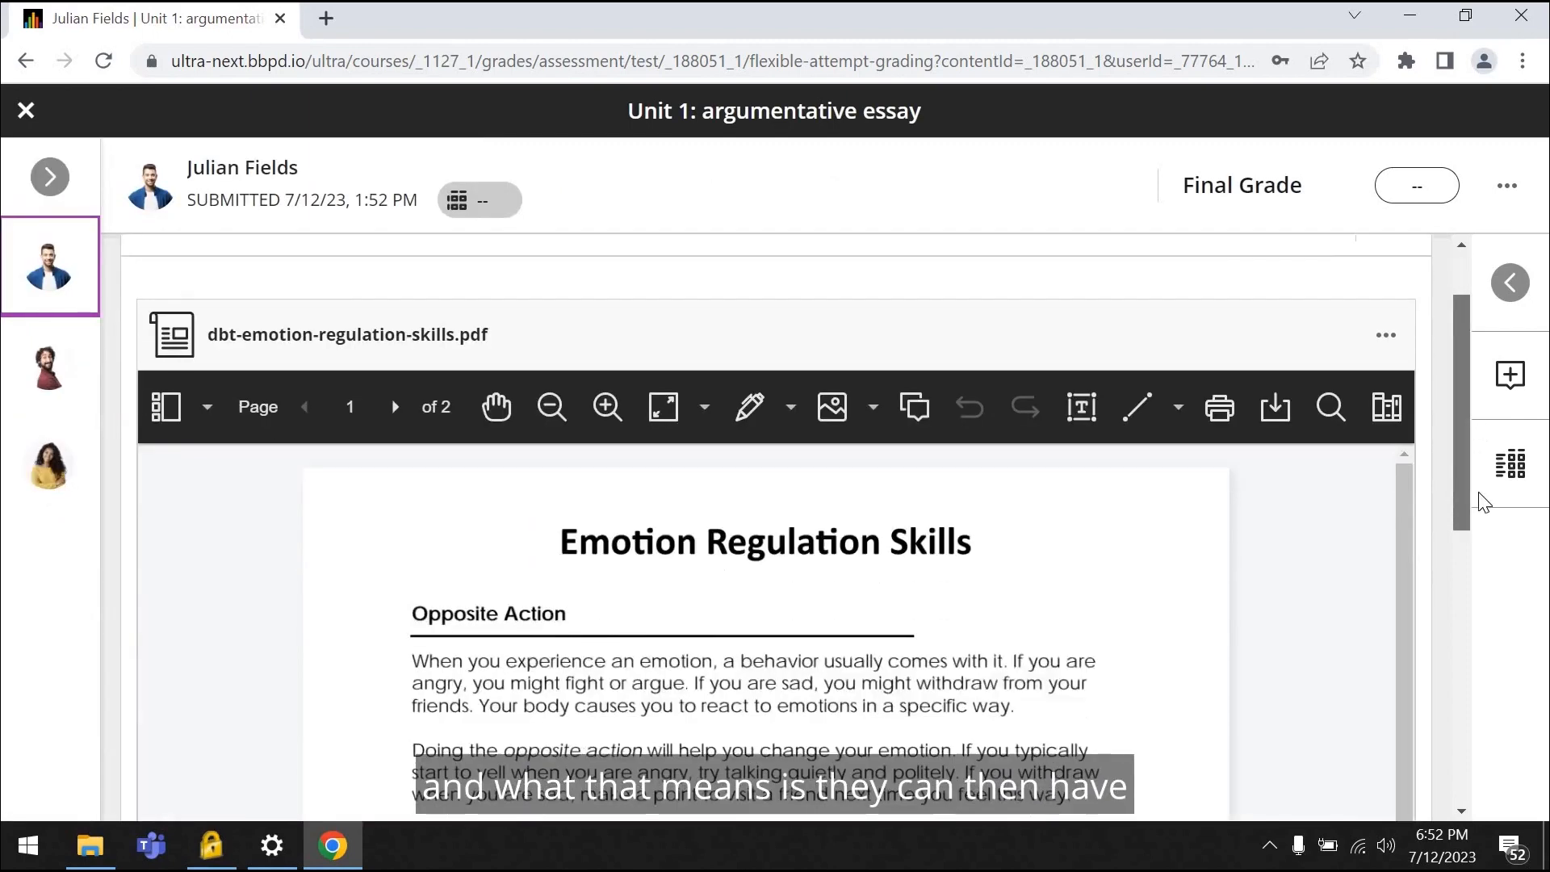
scroll("down", 3)
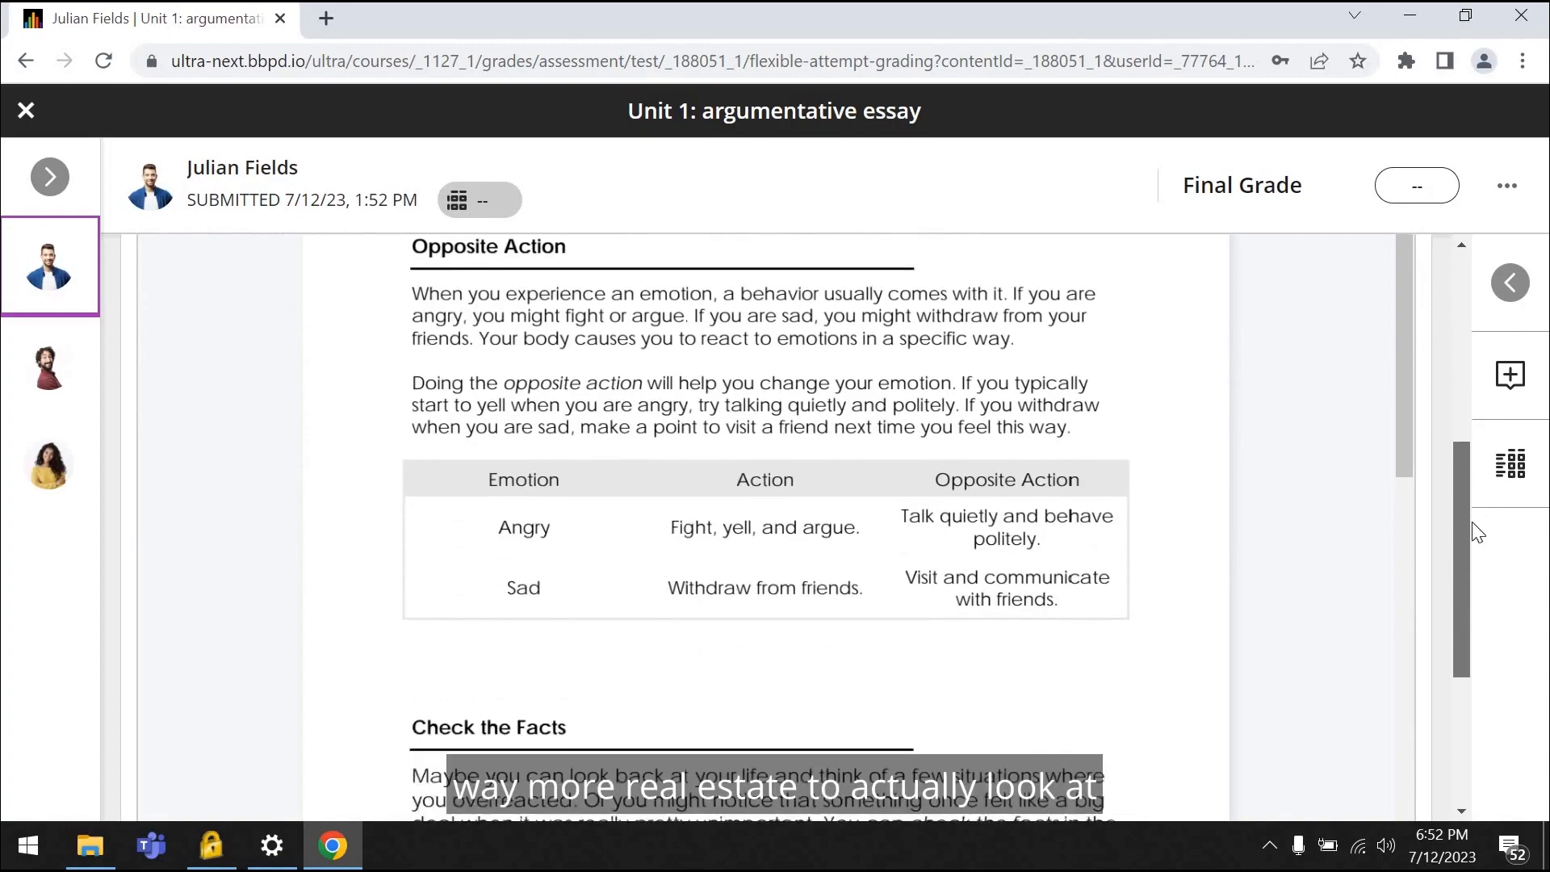
scroll("down", 3)
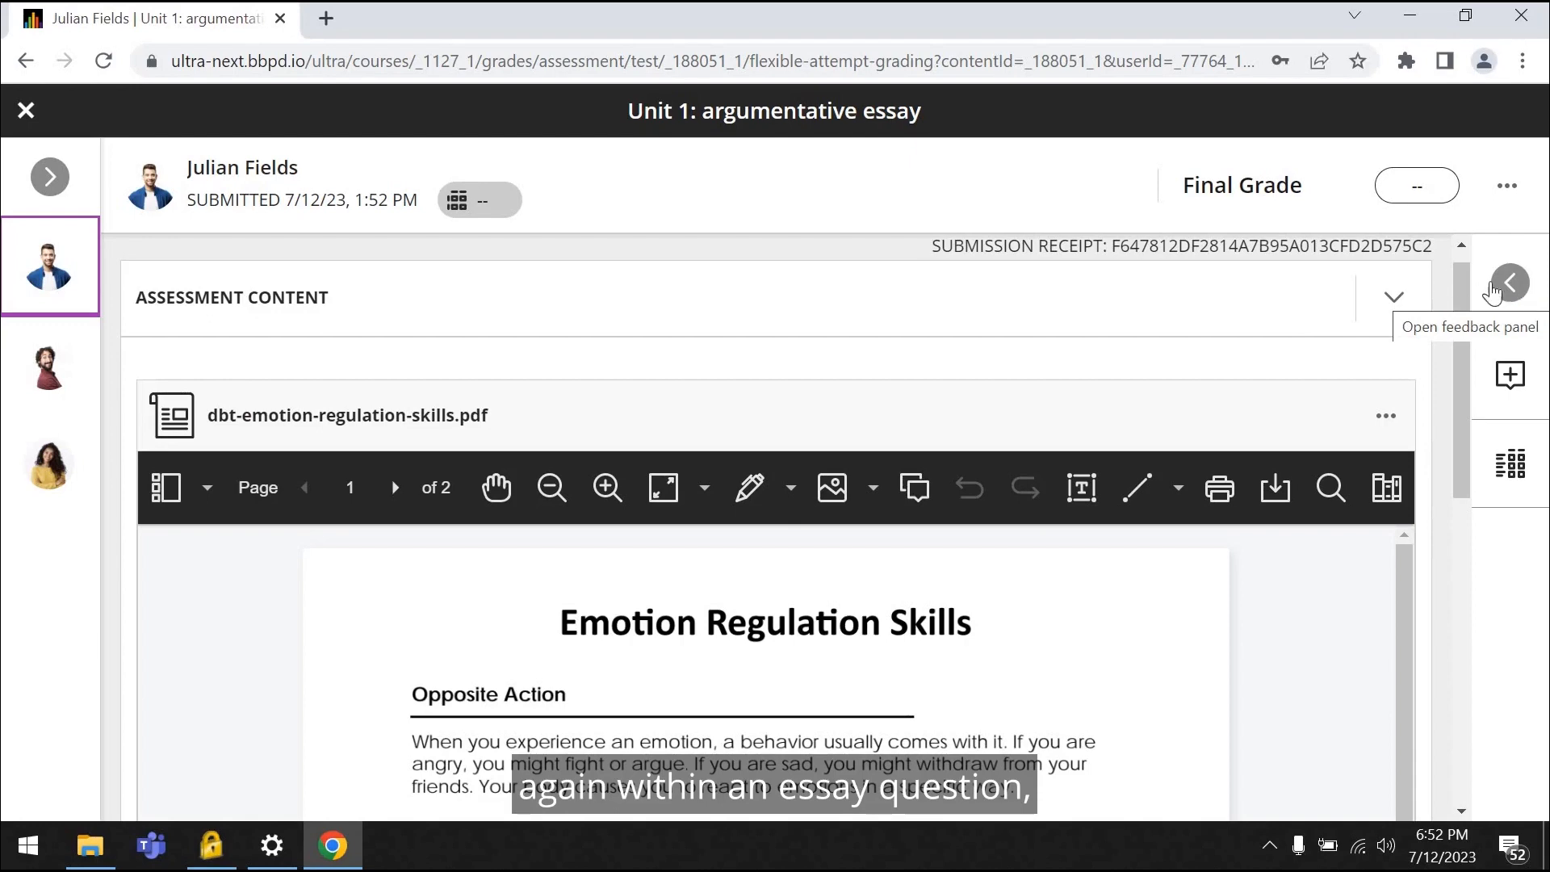
left_click(1508, 284)
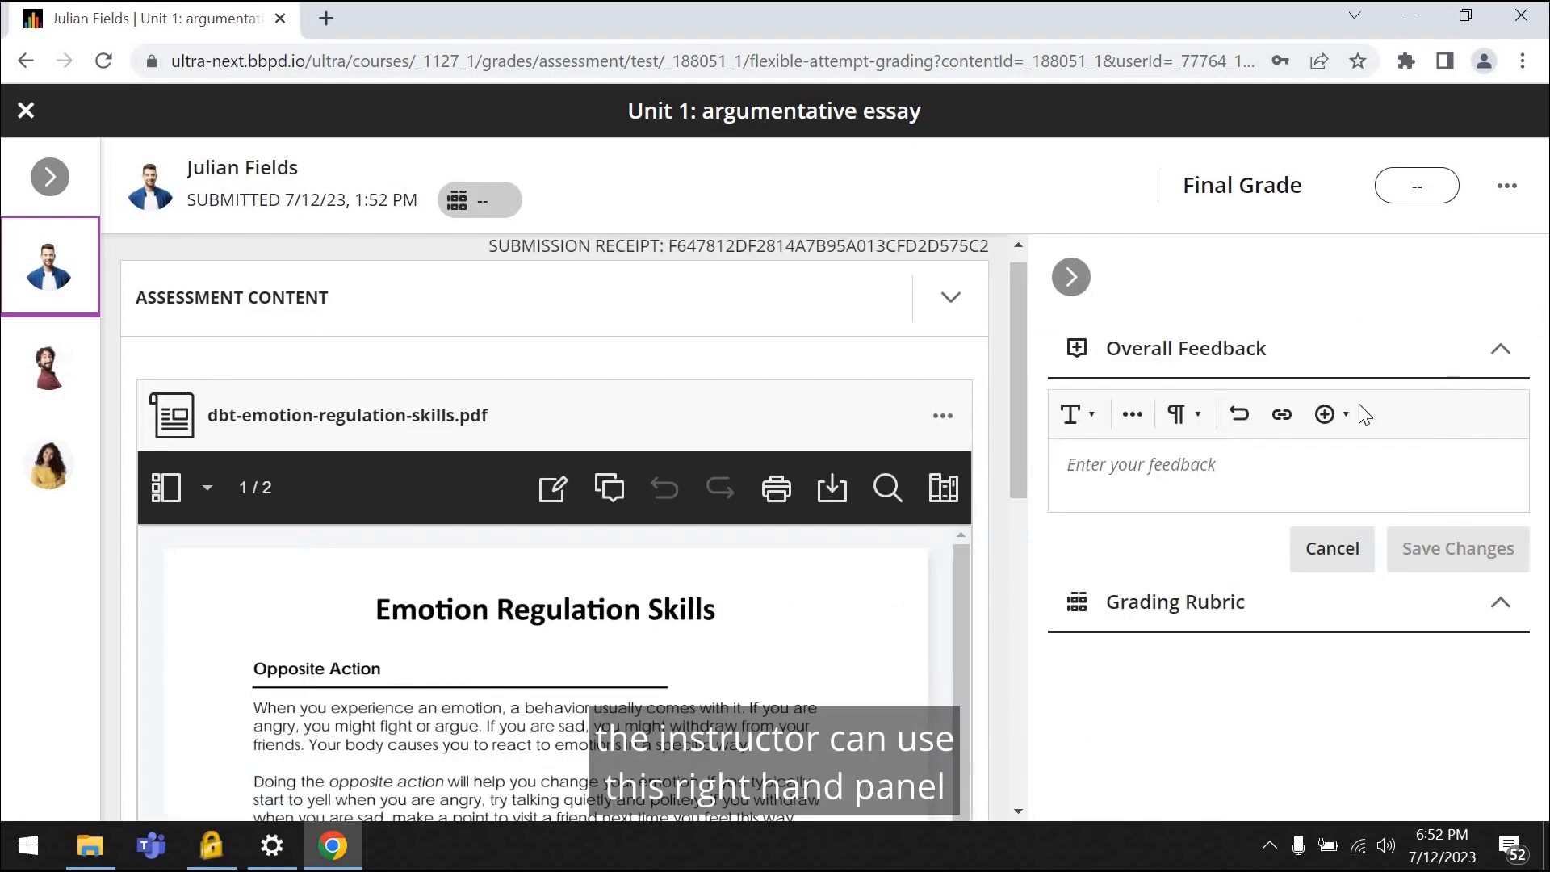